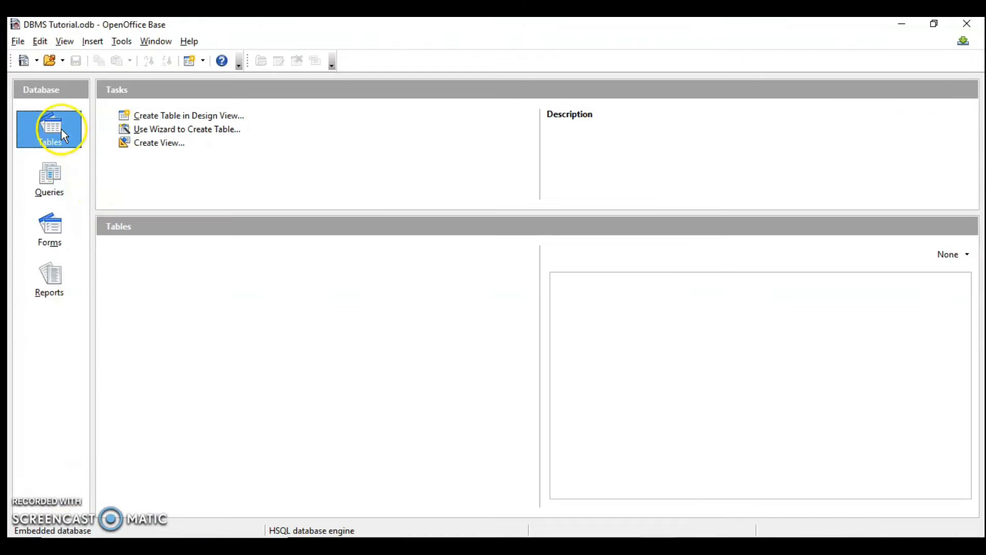
# Design a new table with Rno as Number and Name as Text, then close it
pyautogui.click(188, 115)
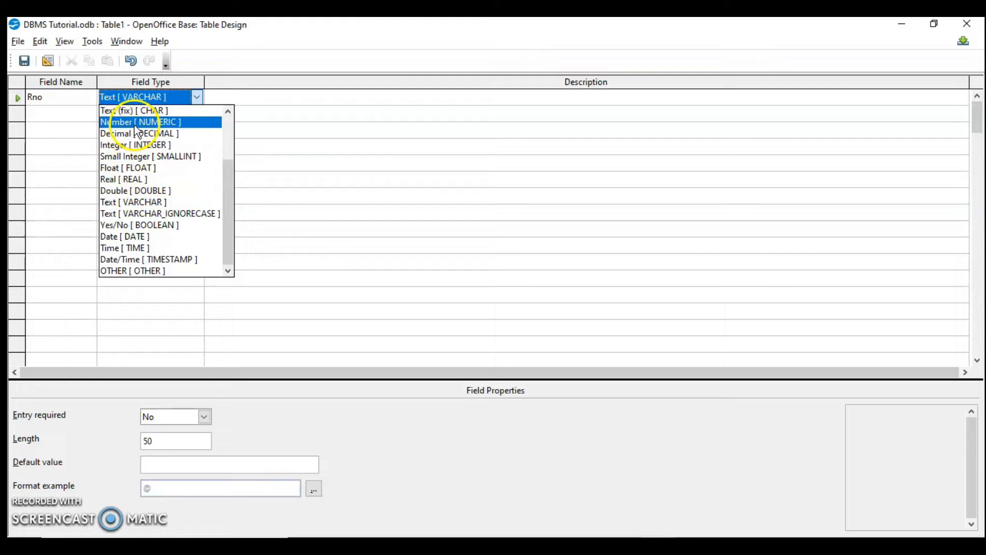
pyautogui.click(146, 121)
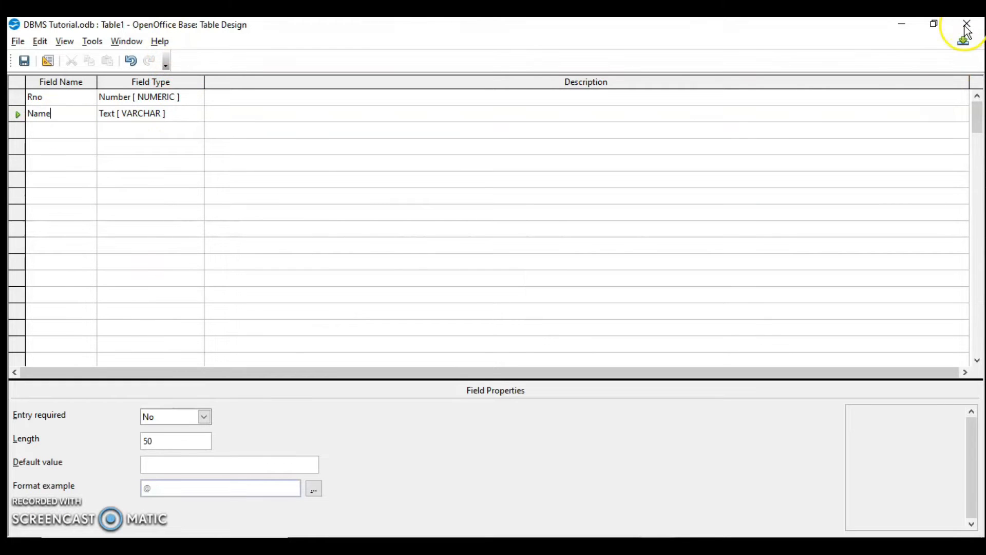
pyautogui.click(24, 61)
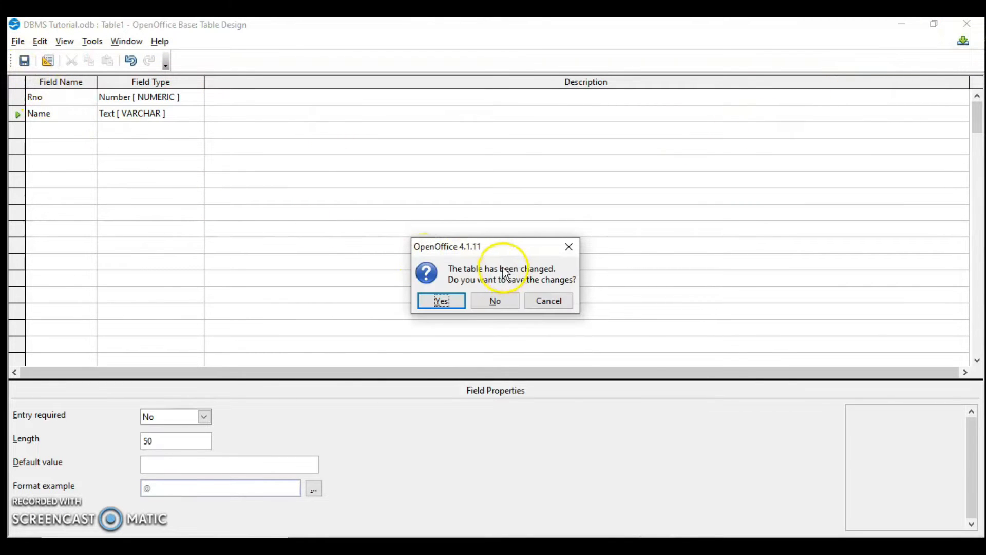
# Confirm saving the design and name the table Student
pyautogui.click(440, 301)
pyautogui.write('S')
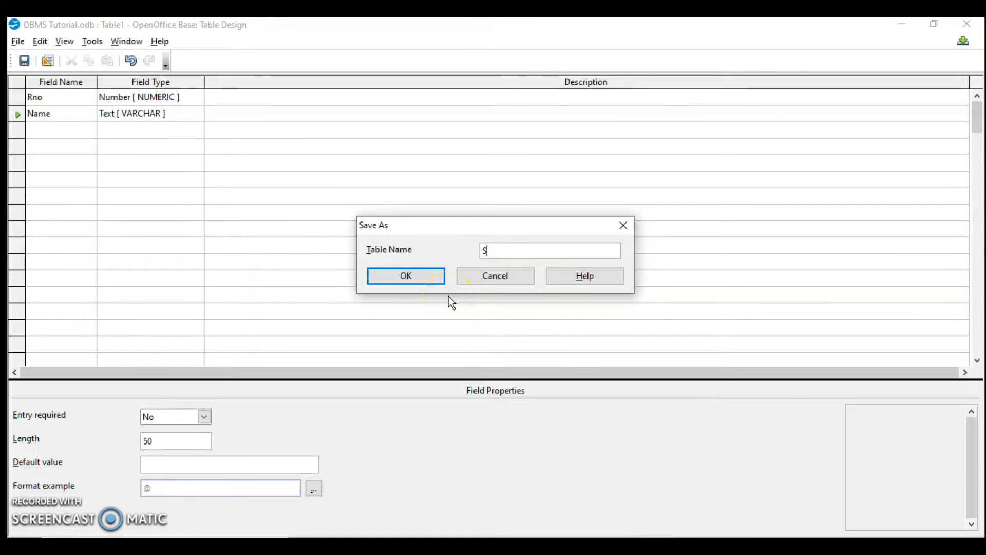
pyautogui.click(406, 276)
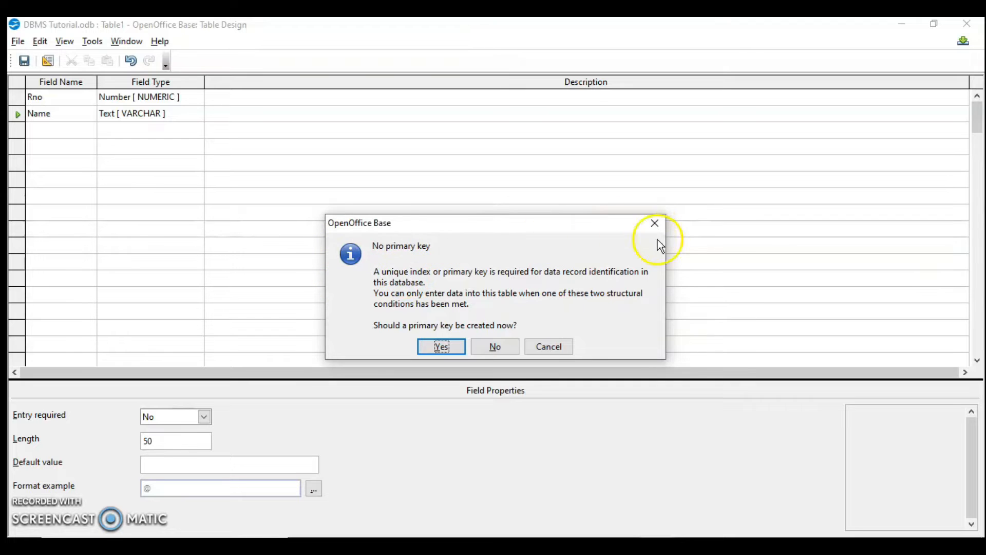
pyautogui.moveTo(631, 344)
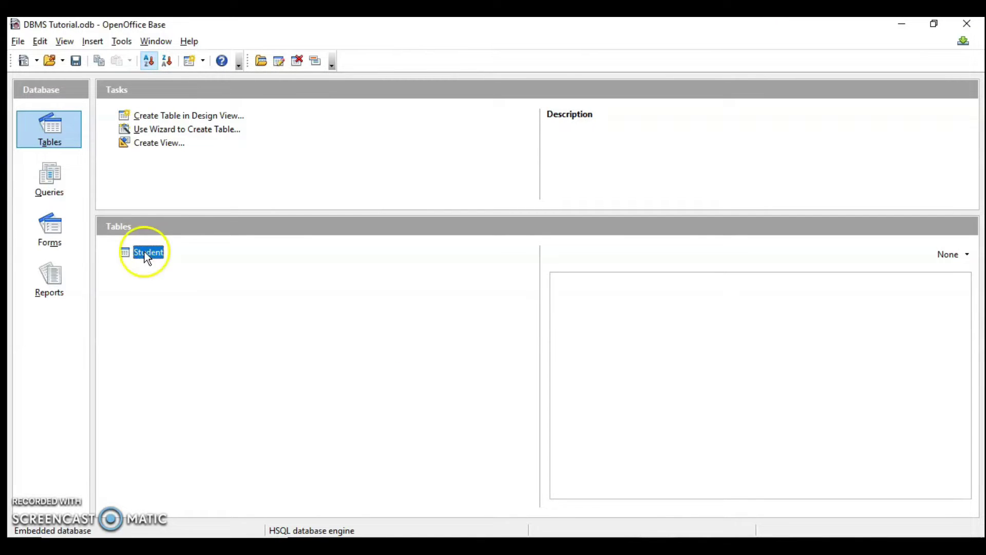
# Enter records 10 Anuj and 9 Sanjana in Student, widening columns, then save and close
pyautogui.doubleClick(148, 252)
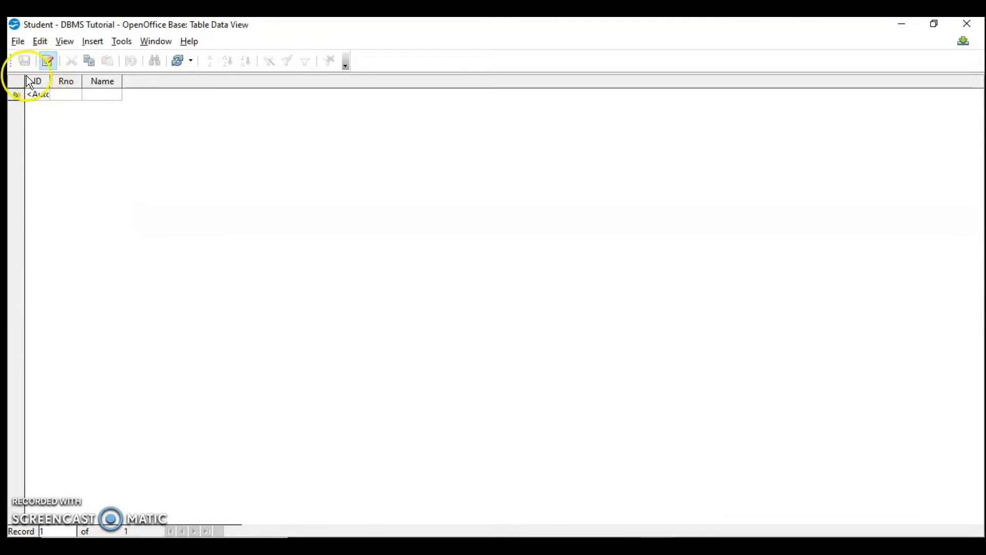
pyautogui.moveTo(45, 97)
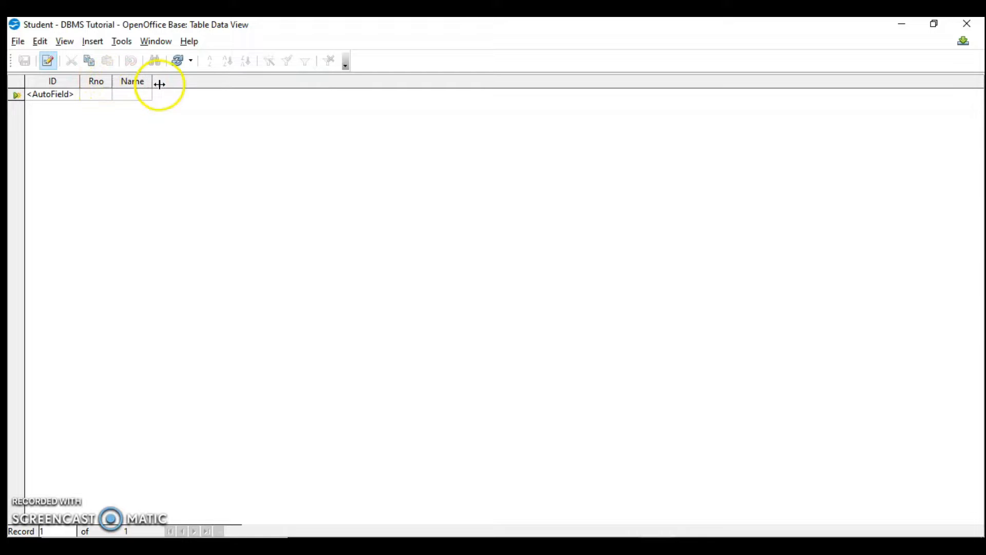
pyautogui.moveTo(110, 85); pyautogui.dragTo(159, 85)
pyautogui.write('Anuj')
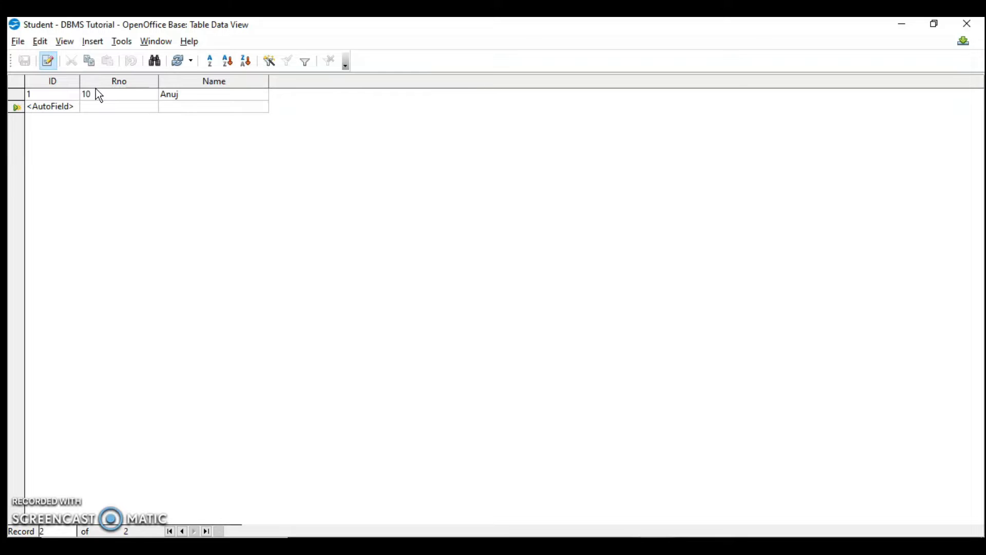
pyautogui.write('Sanjana')
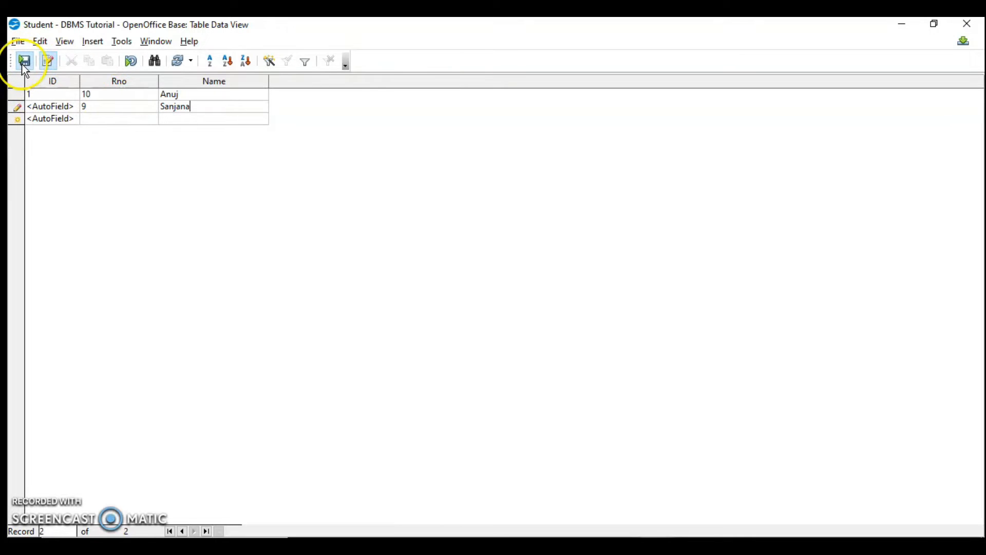
pyautogui.click(24, 61)
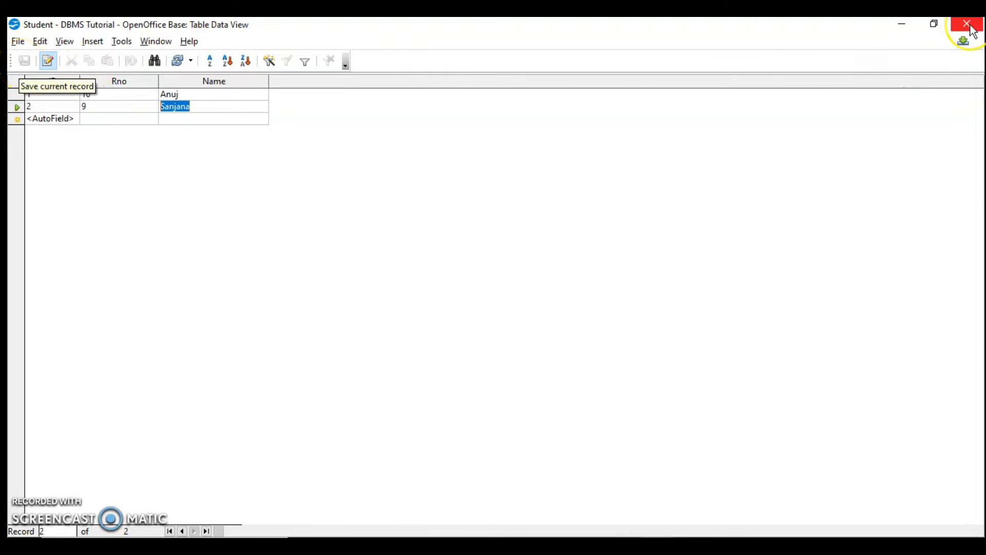
pyautogui.click(967, 24)
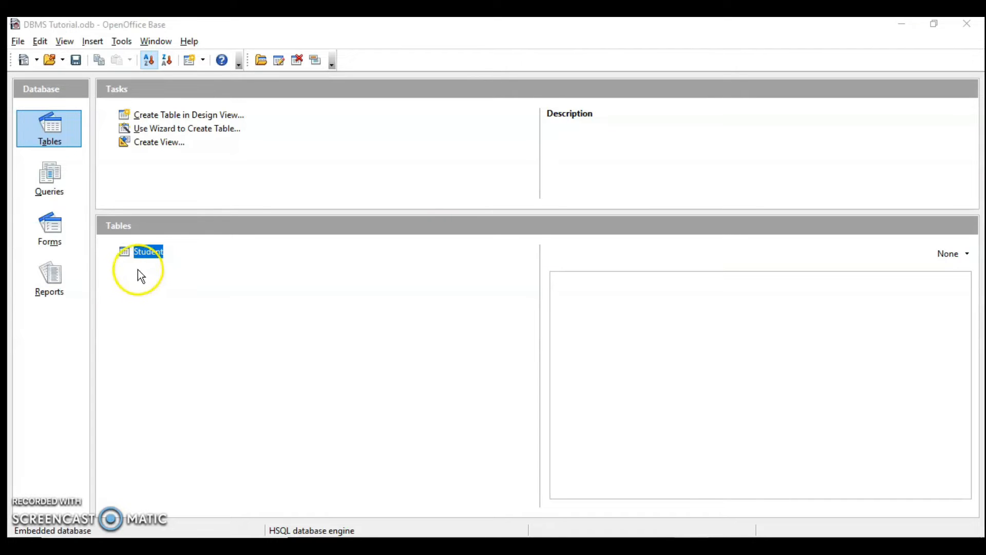
# Edit the Student table design and set Rno as the primary key
pyautogui.rightClick(148, 251)
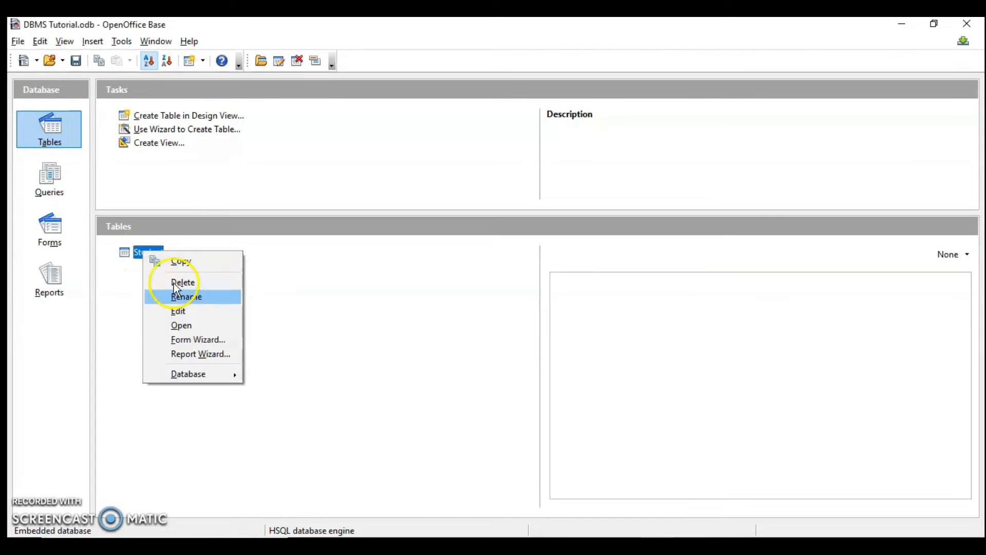
pyautogui.click(179, 311)
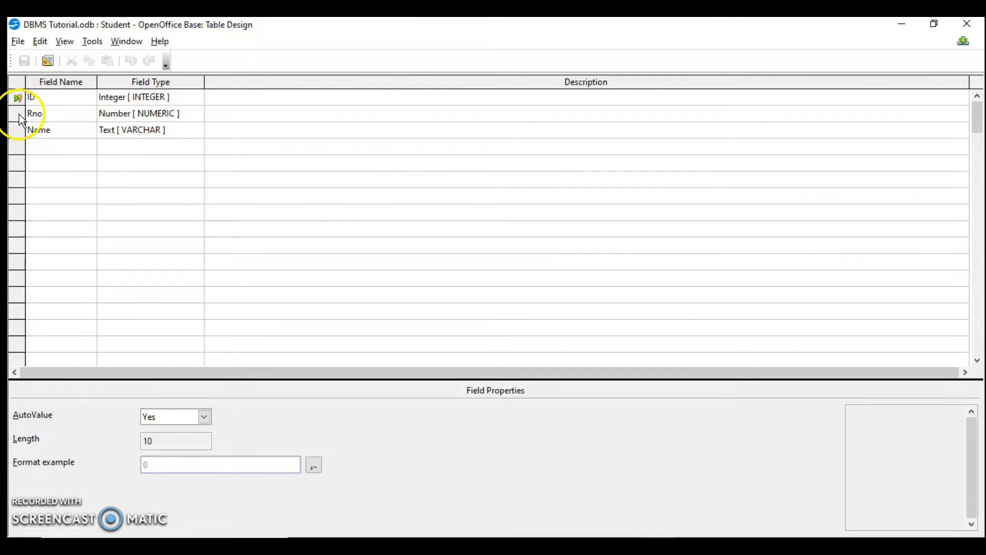
pyautogui.rightClick(17, 113)
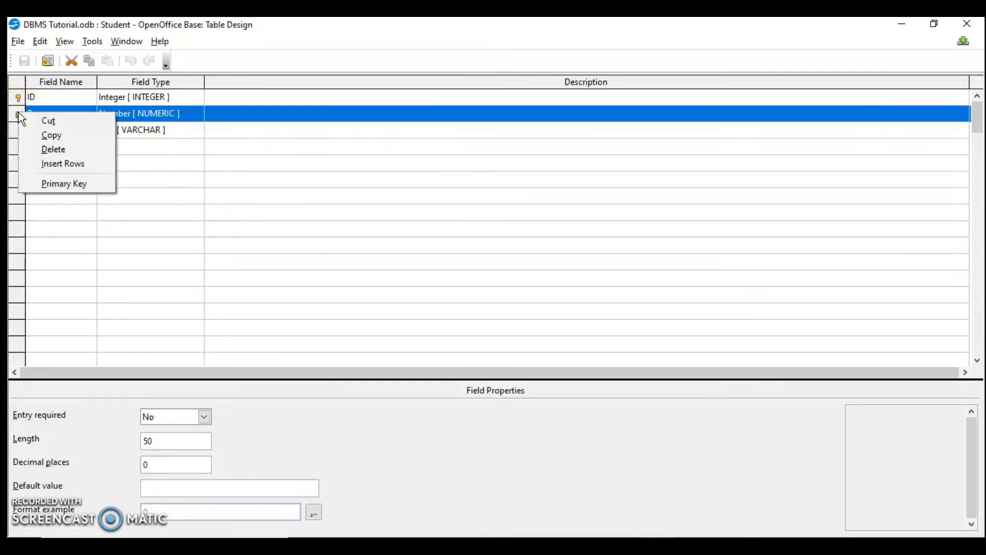
pyautogui.click(64, 183)
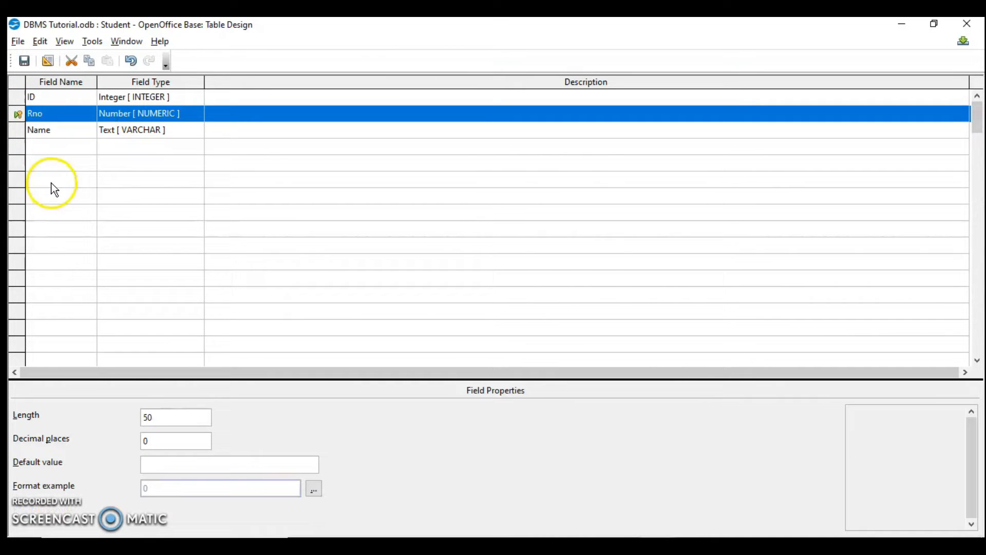
pyautogui.moveTo(107, 97)
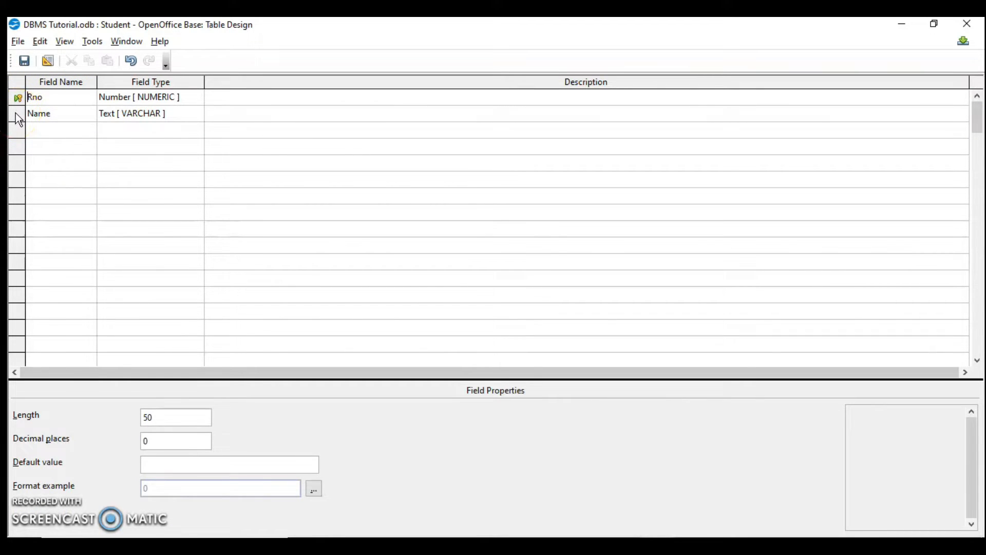
pyautogui.rightClick(17, 113)
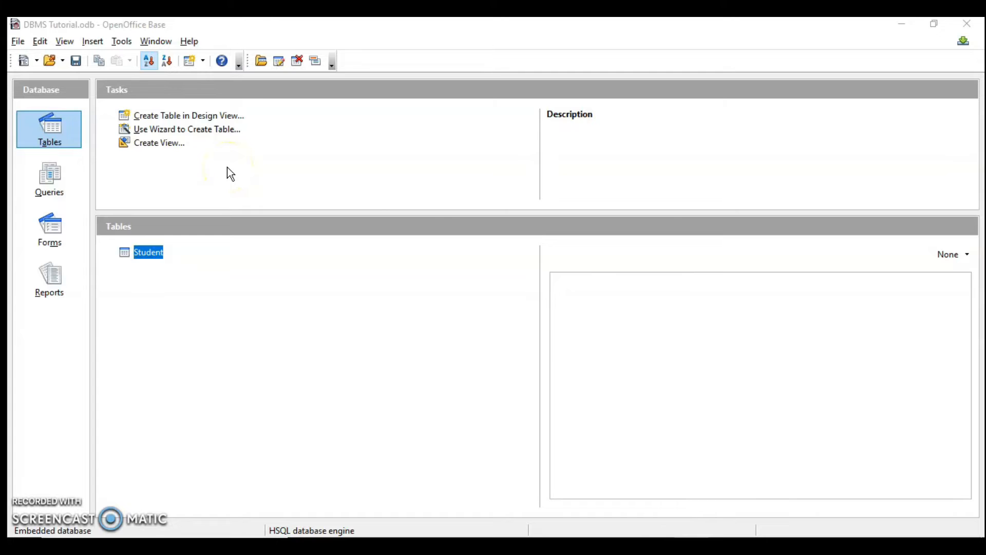
# Open the Student table and add a new record with Rno 5
pyautogui.doubleClick(148, 251)
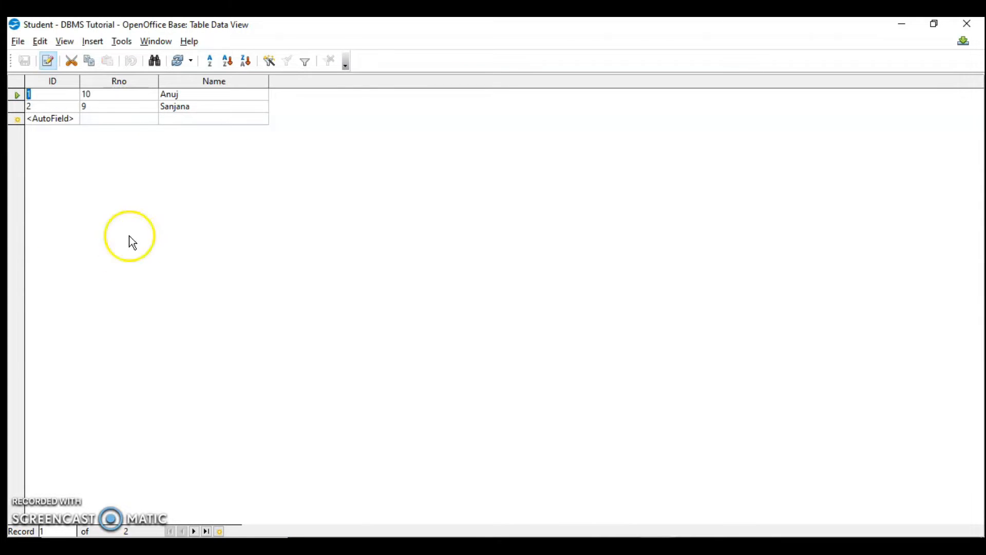
pyautogui.moveTo(97, 120)
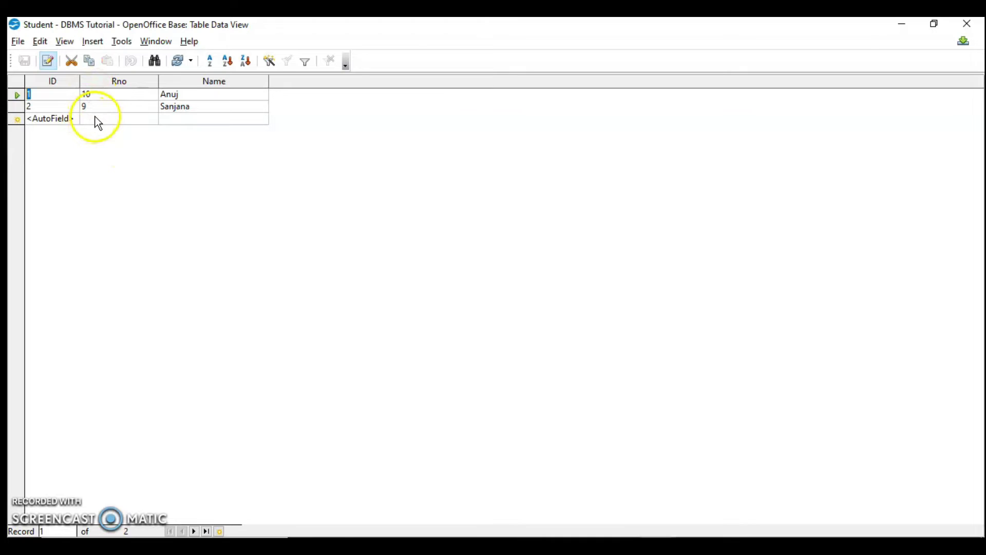
pyautogui.click(119, 119)
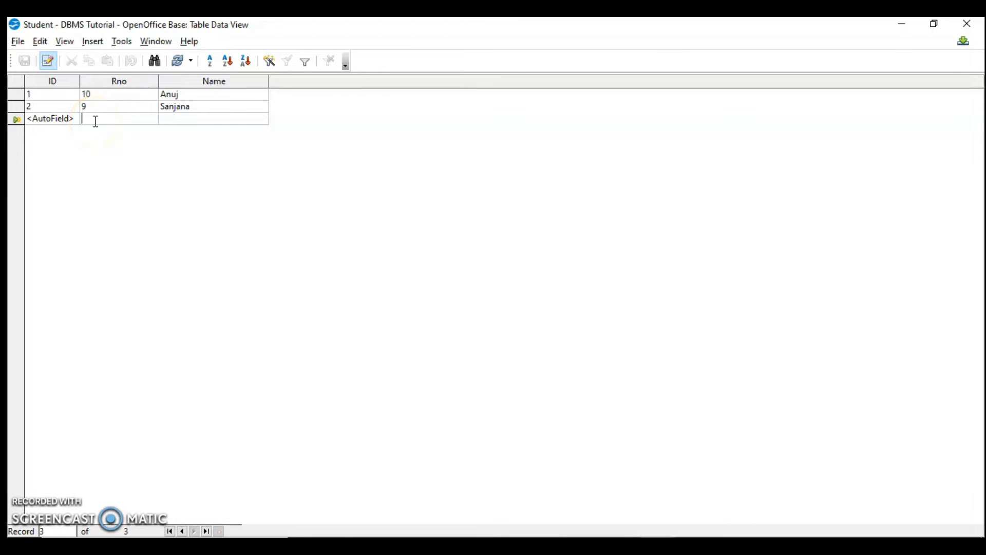
pyautogui.write('5')
pyautogui.click(213, 119)
pyautogui.write('Niya')
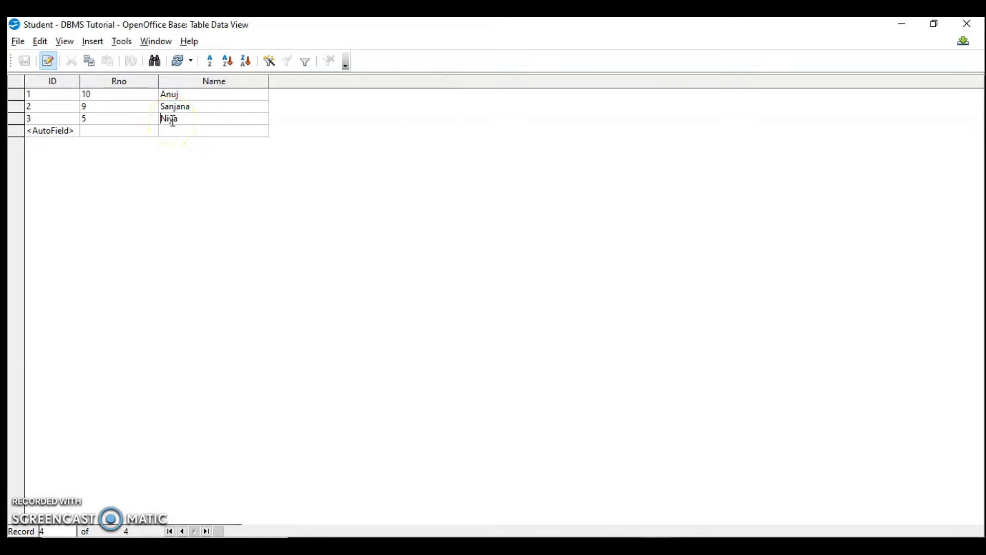
# Select the name cells and toggle Edit Data off and back on
pyautogui.doubleClick(168, 119)
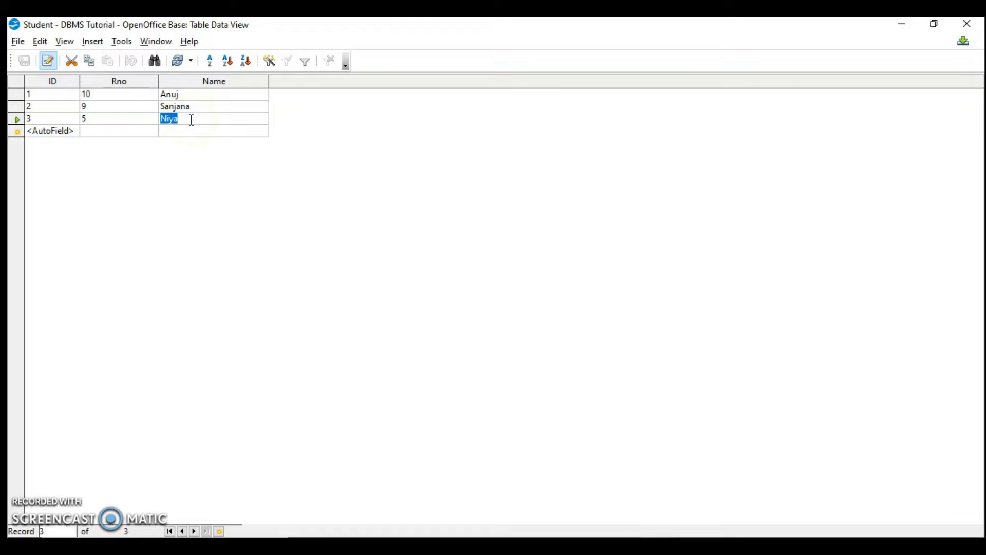
pyautogui.click(170, 119)
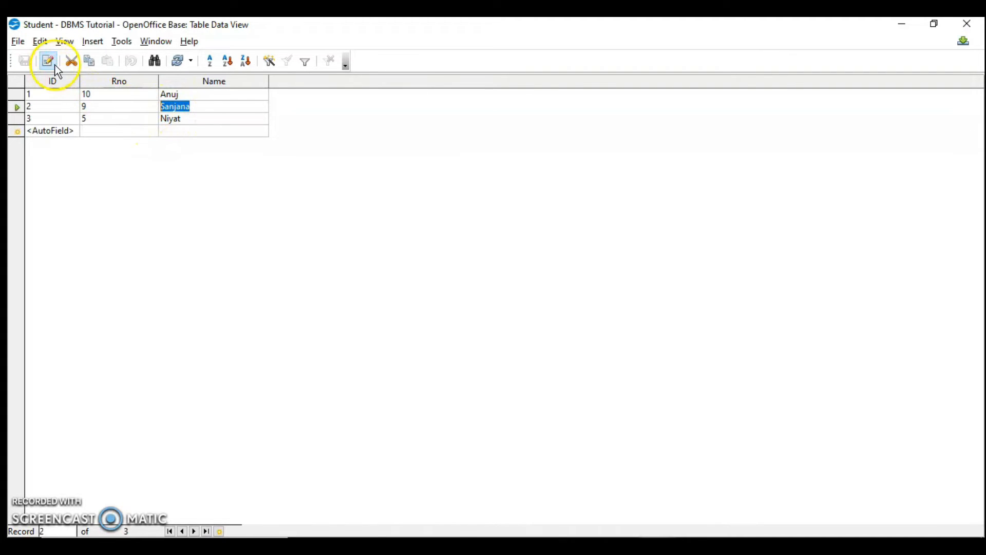
pyautogui.moveTo(48, 60)
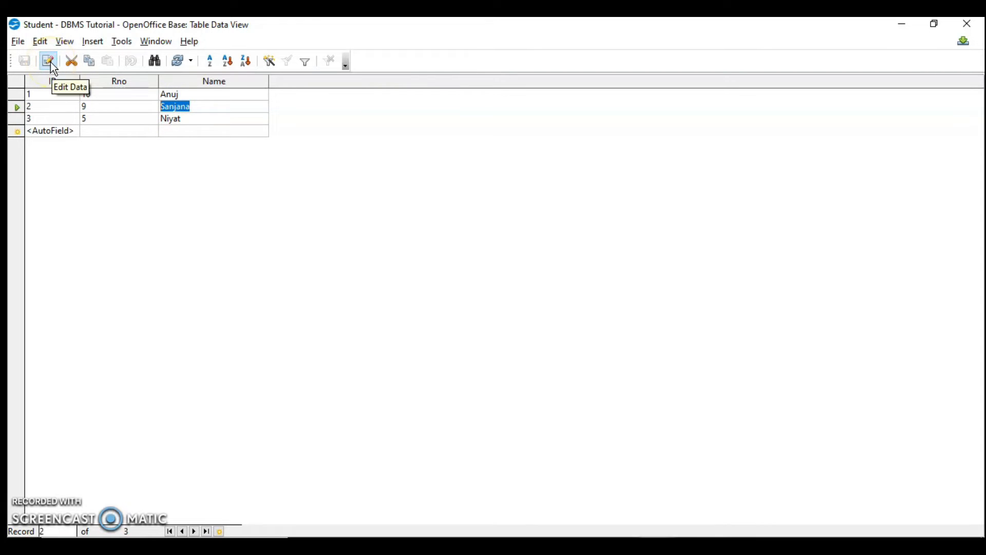
pyautogui.click(48, 61)
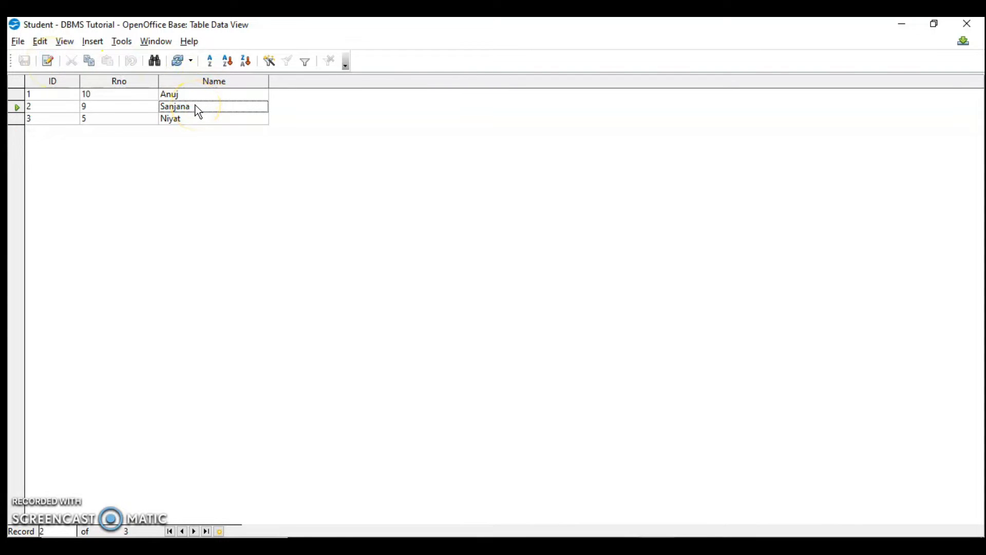
pyautogui.click(48, 61)
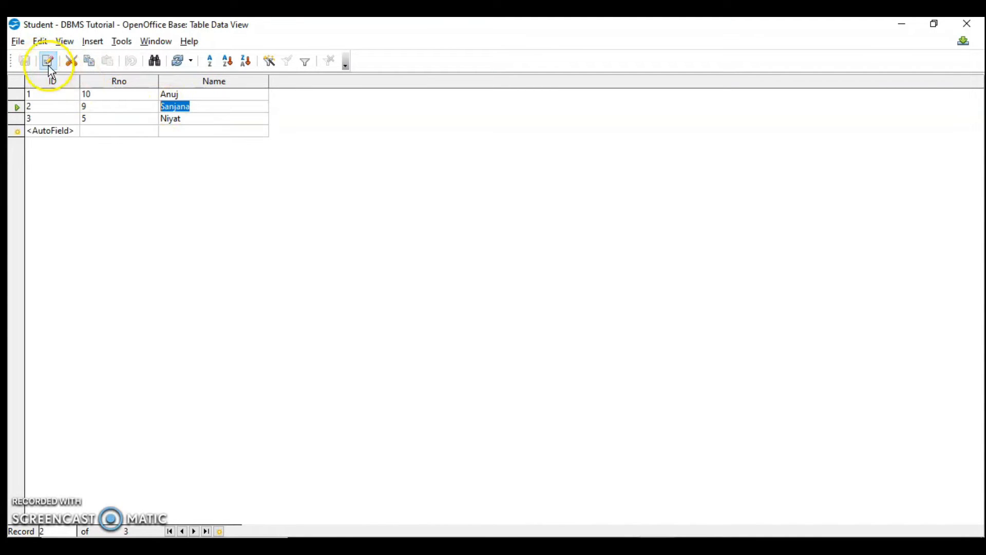
pyautogui.click(189, 105)
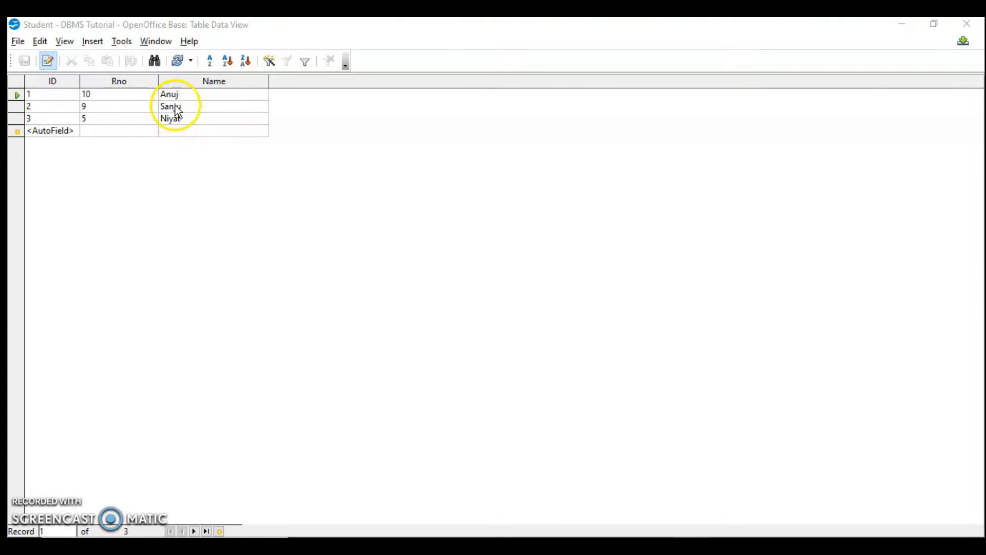
# Select Sanjana's record (Rno 9) and confirm deleting it
pyautogui.click(170, 105)
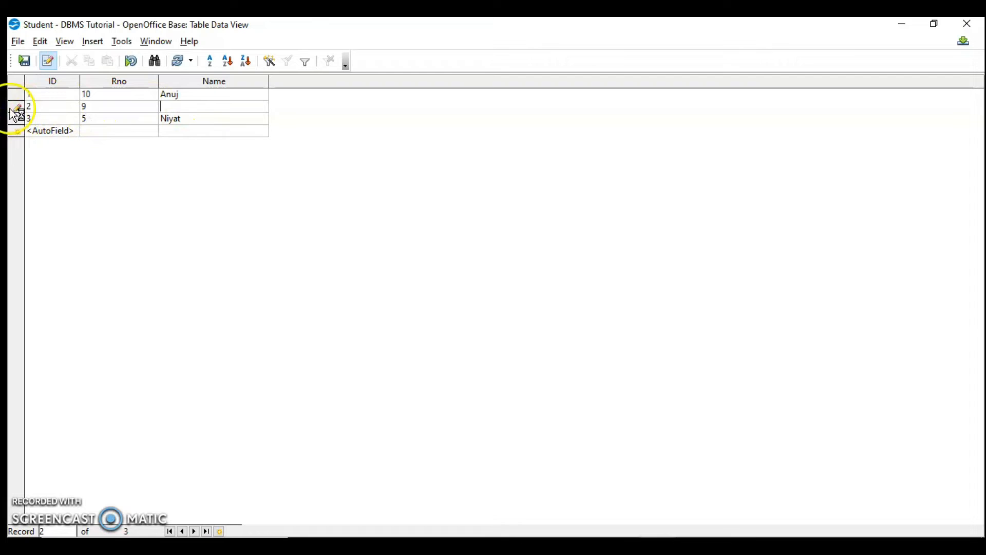
pyautogui.click(14, 106)
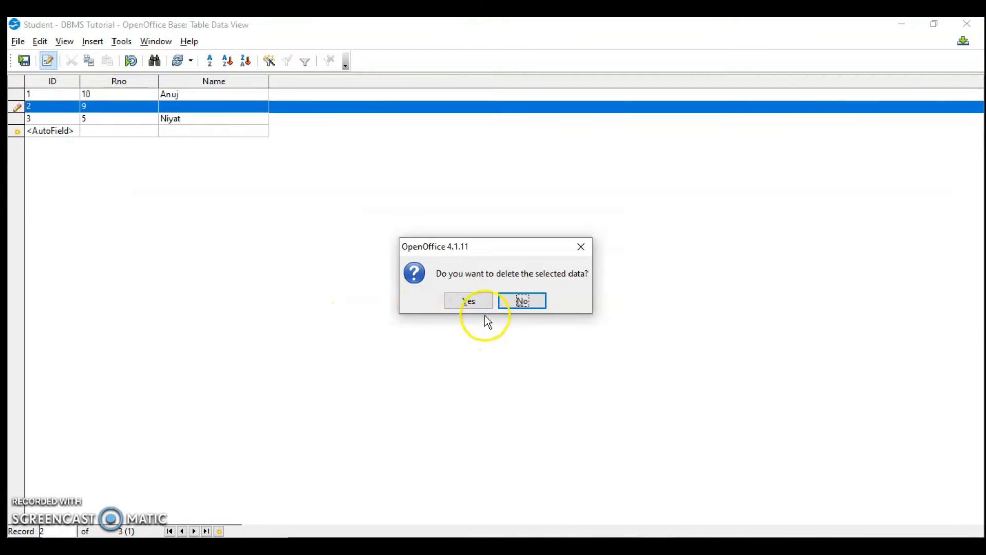
pyautogui.click(468, 301)
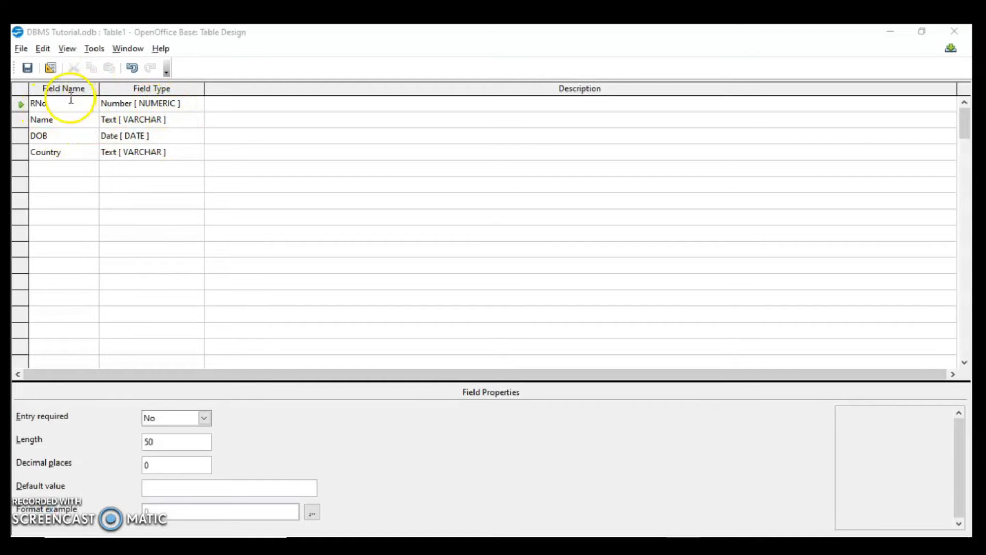
pyautogui.moveTo(171, 117)
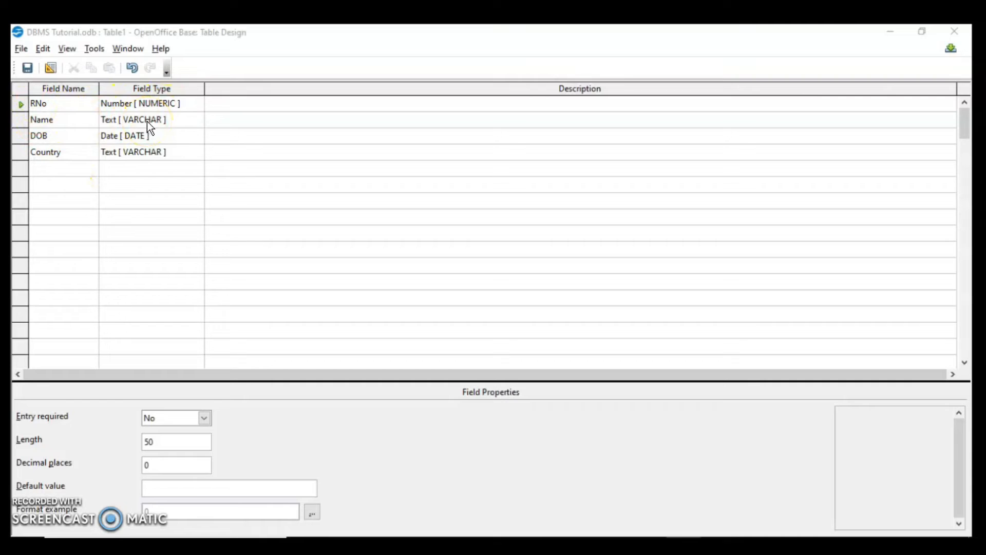
pyautogui.moveTo(146, 154)
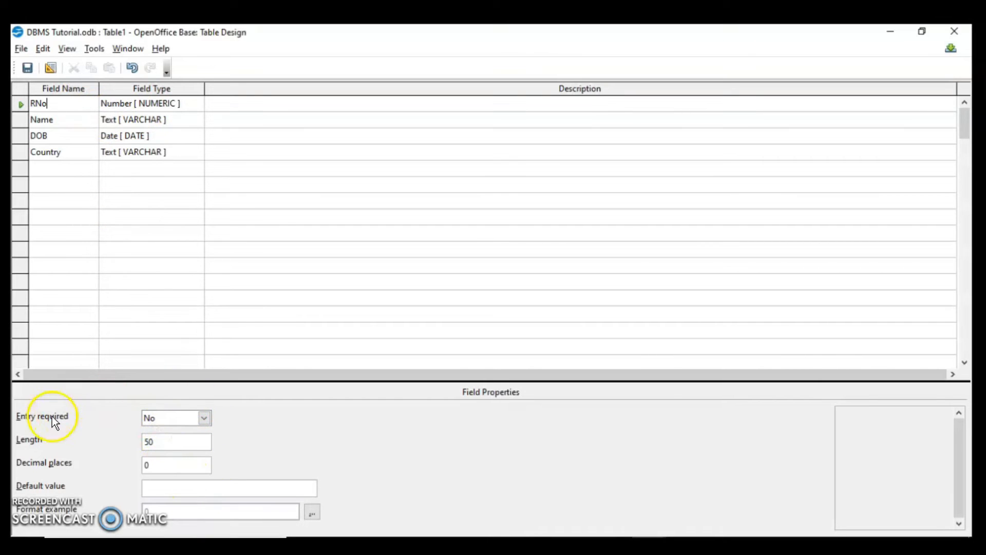
pyautogui.moveTo(204, 418)
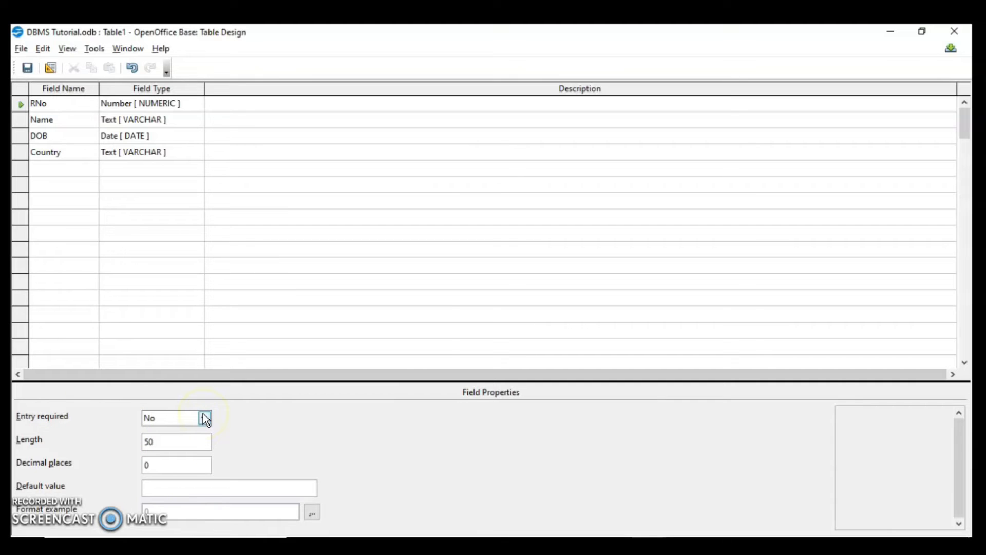
# Select the Name field in Table1's design to view its properties
pyautogui.click(48, 103)
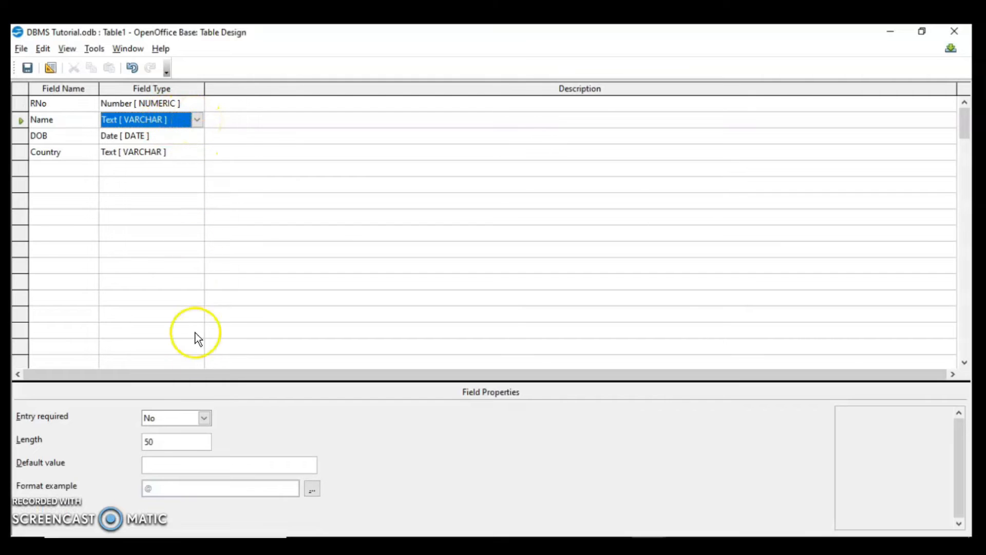
# Change the Name field's length from 50 to 6
pyautogui.click(176, 441)
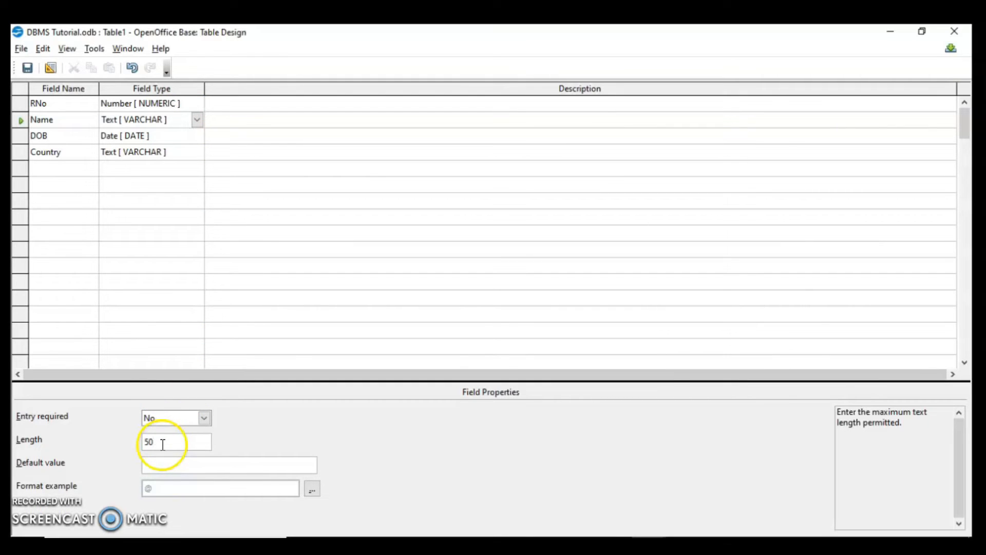
pyautogui.tripleClick(174, 441)
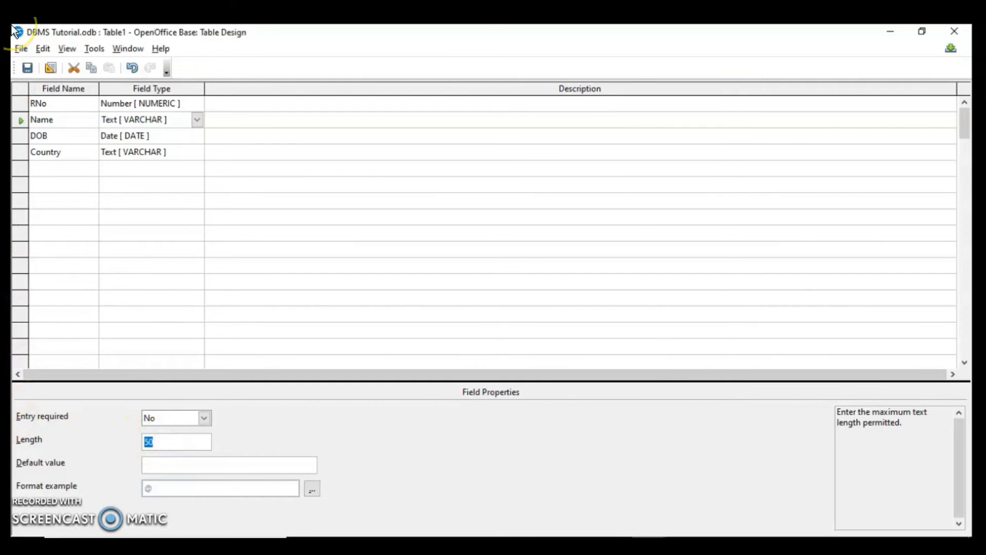
pyautogui.write('6')
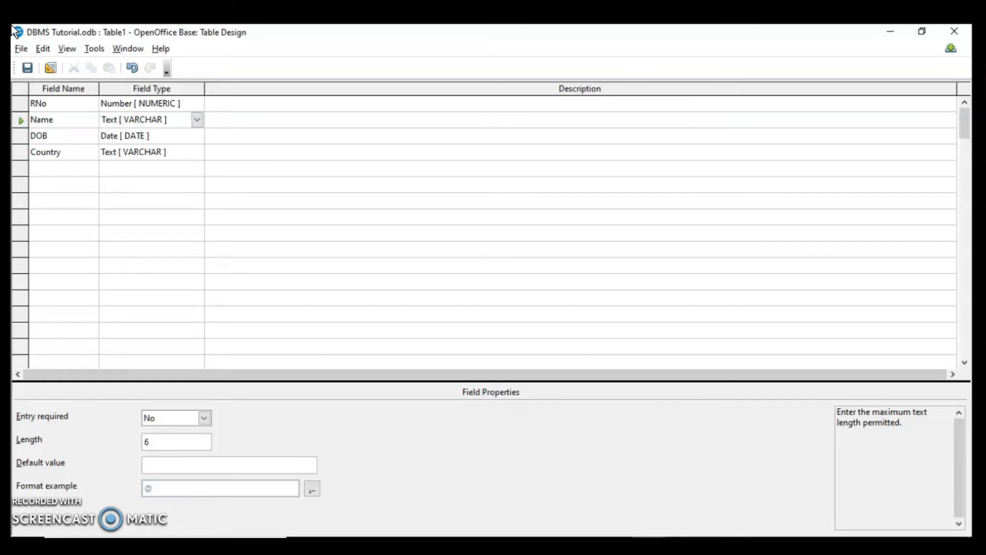
pyautogui.click(135, 135)
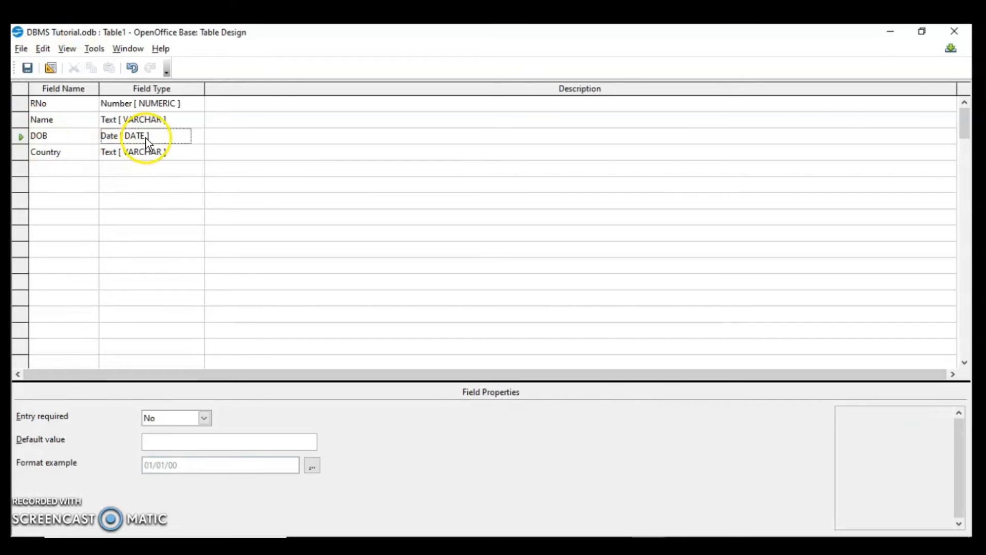
# Give DOB the Dec 31, 1999 date format and set Country's default to INDIA
pyautogui.click(312, 465)
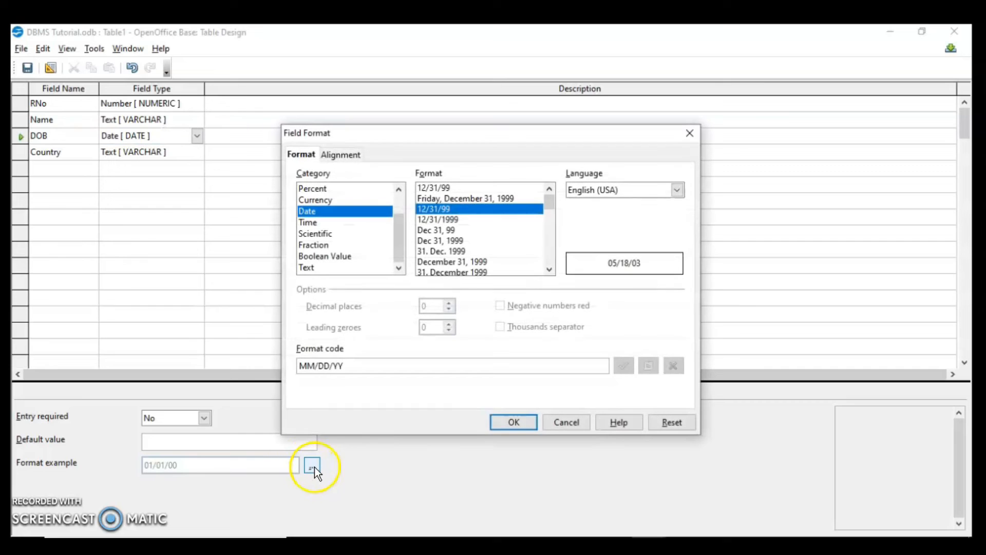
pyautogui.moveTo(456, 245)
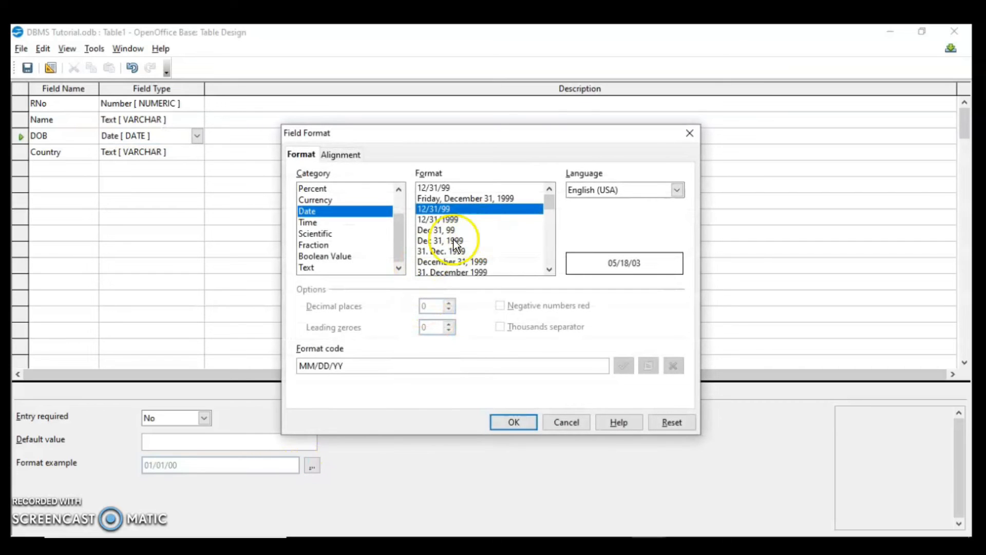
pyautogui.click(513, 421)
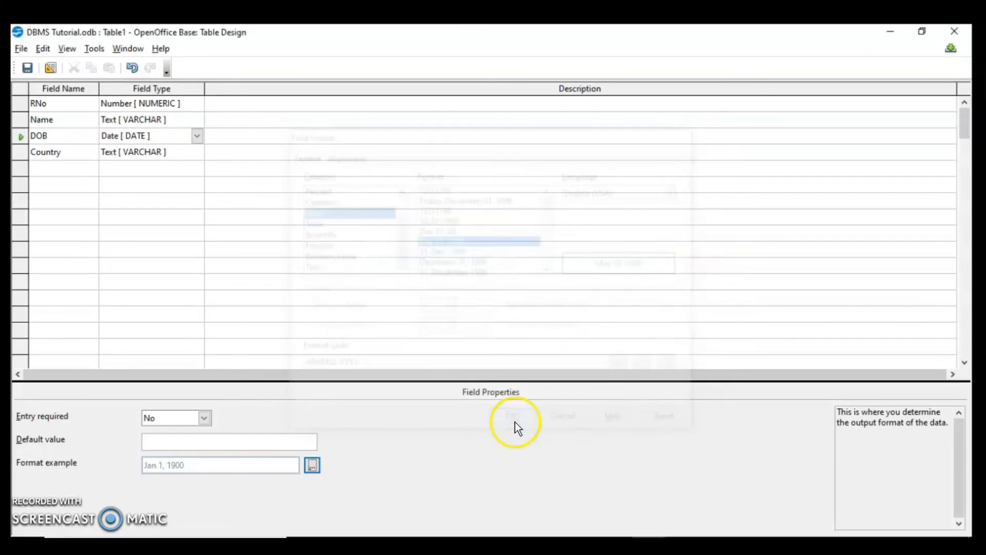
pyautogui.click(45, 152)
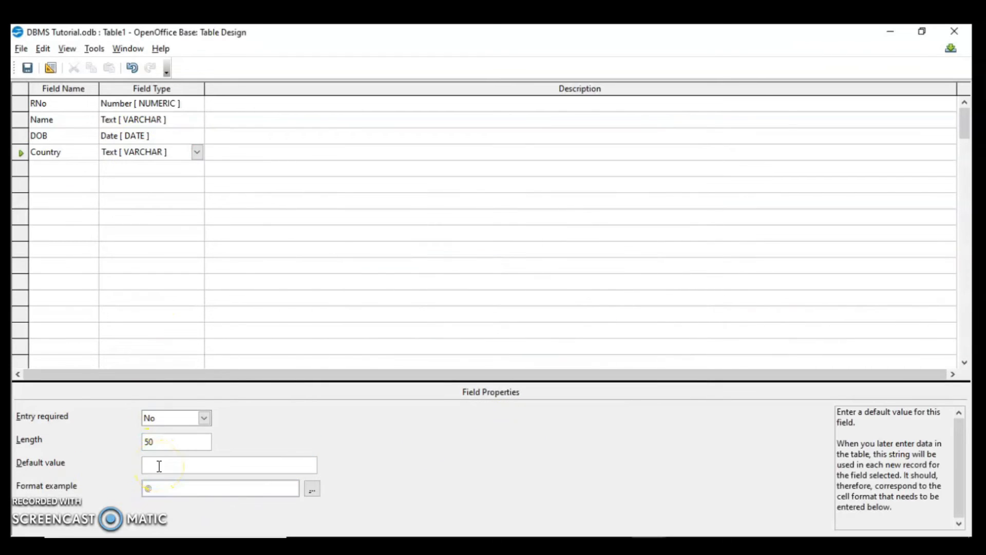
pyautogui.write('INDIA')
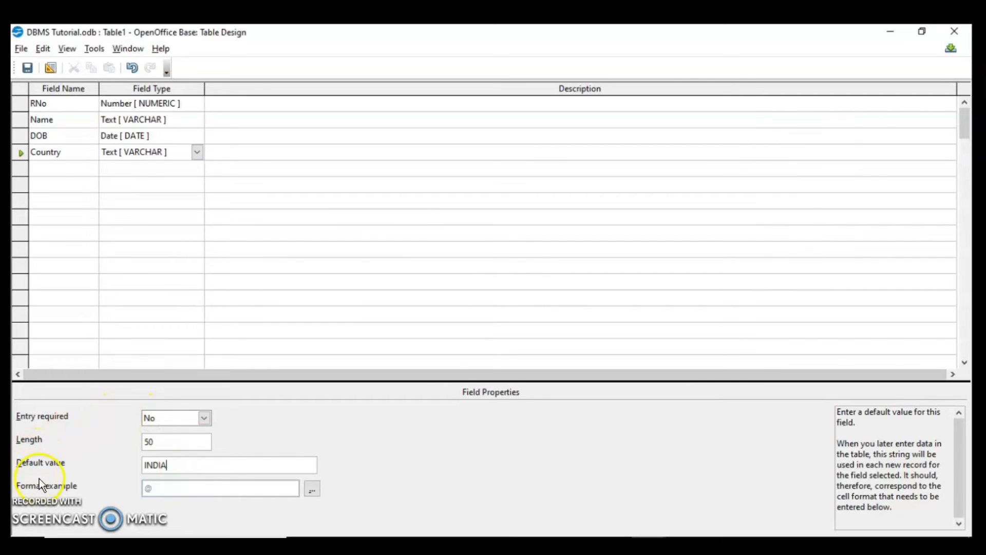
pyautogui.moveTo(883, 472)
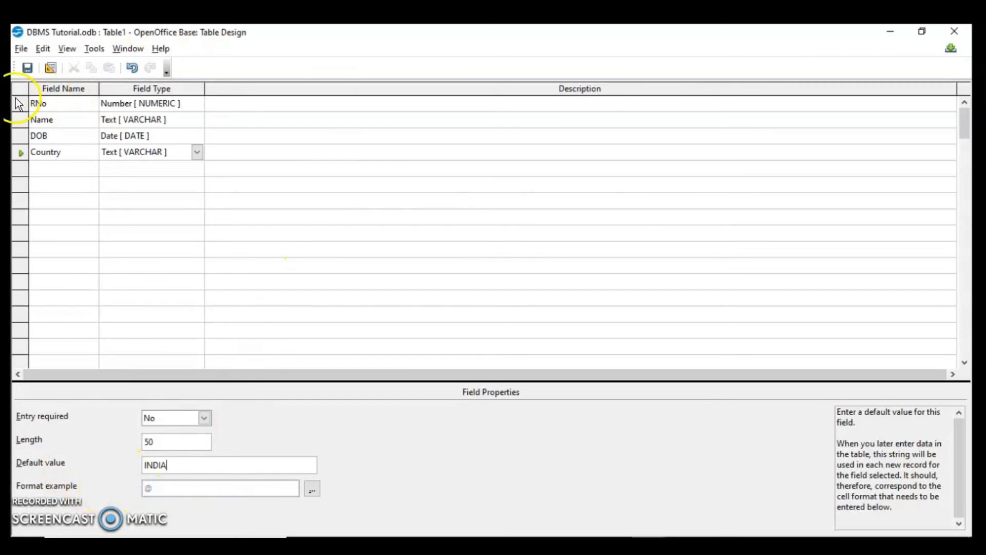
# Save the table as Studet1 with an auto-created ID primary key, AutoValue Yes
pyautogui.click(27, 68)
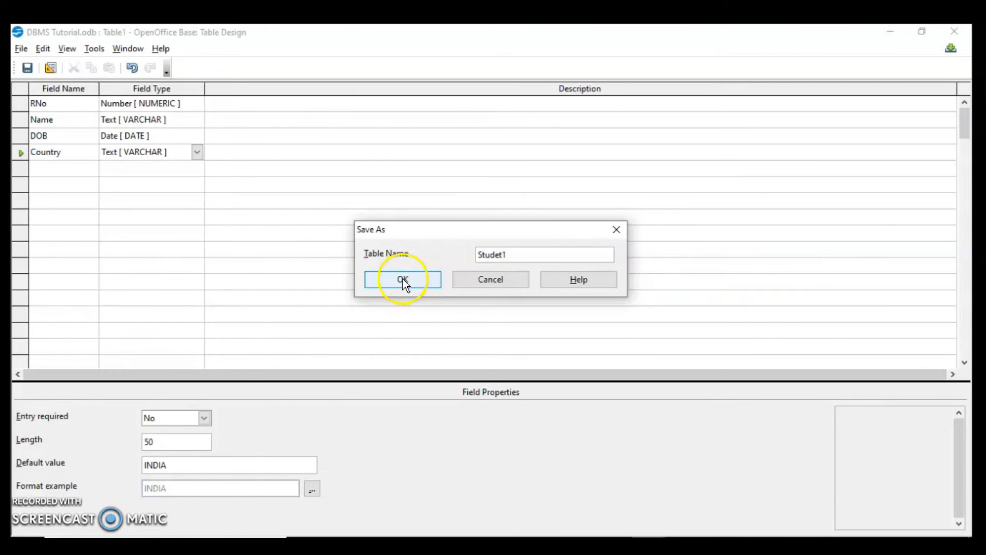
pyautogui.moveTo(21, 146)
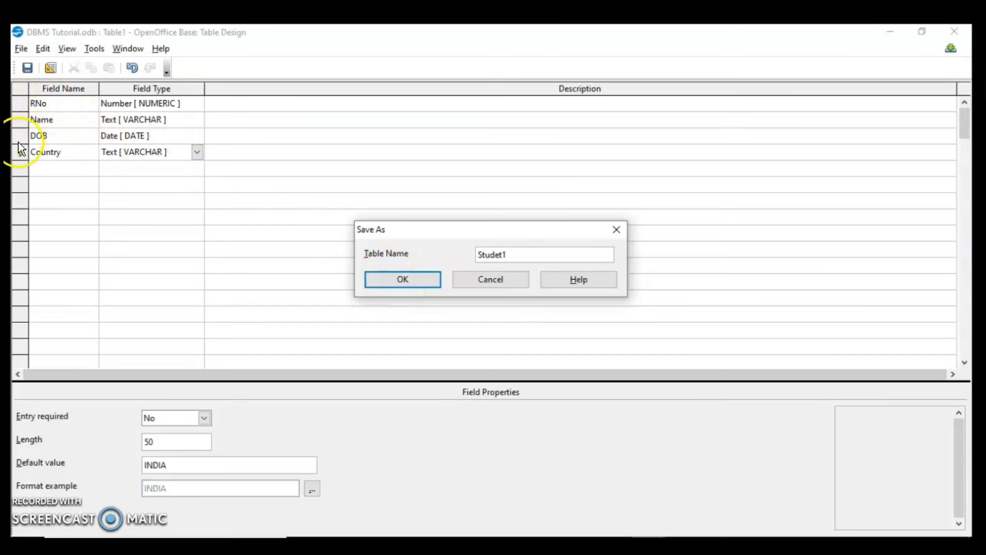
pyautogui.click(402, 278)
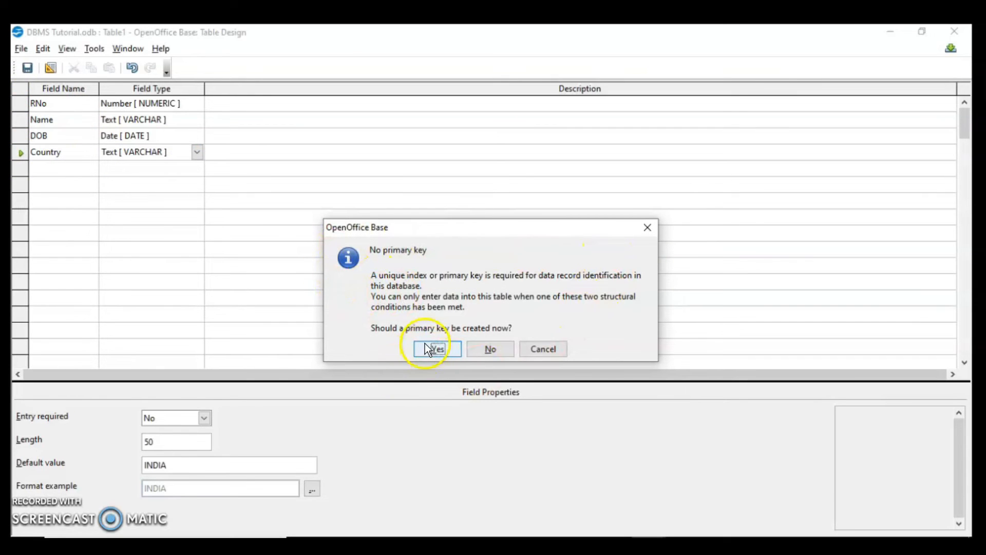
pyautogui.click(436, 348)
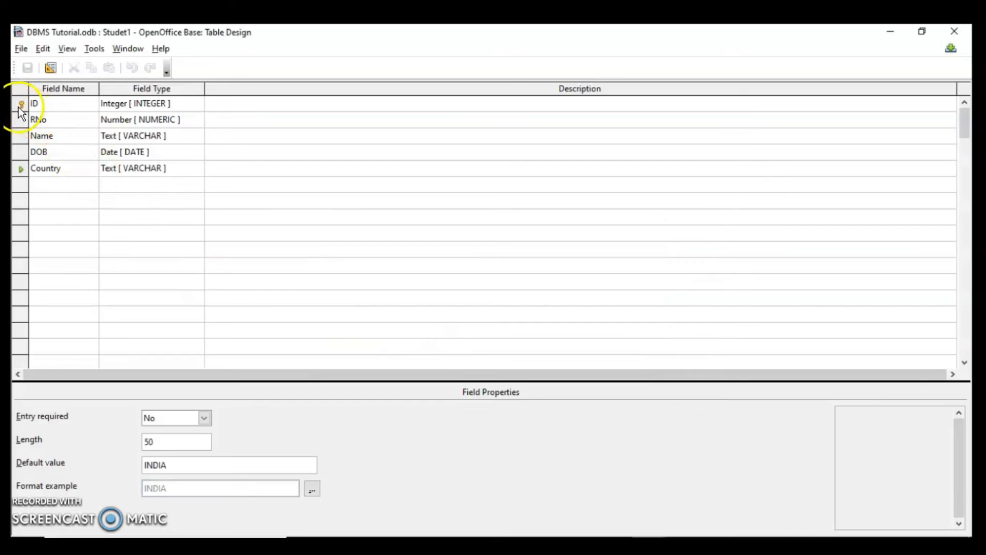
pyautogui.moveTo(172, 108)
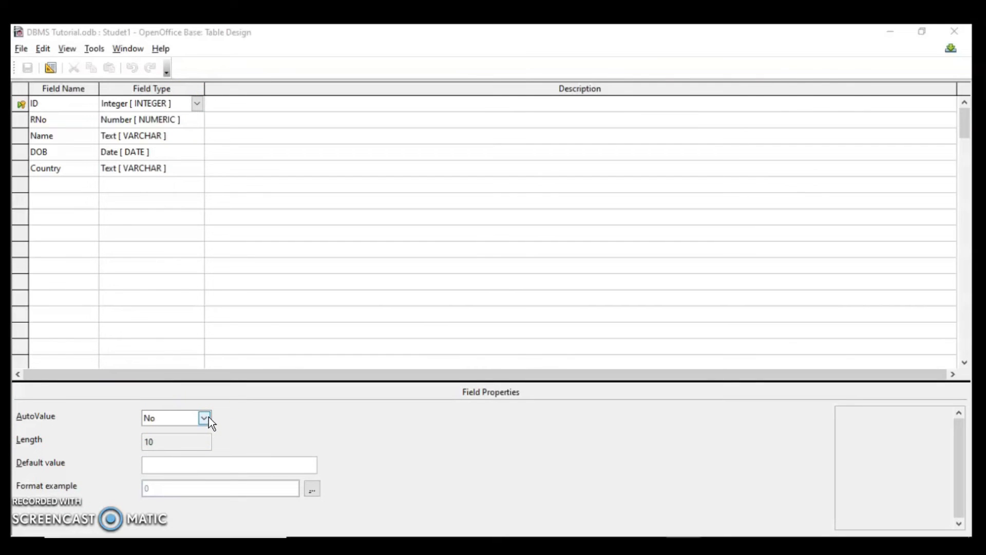
pyautogui.click(204, 417)
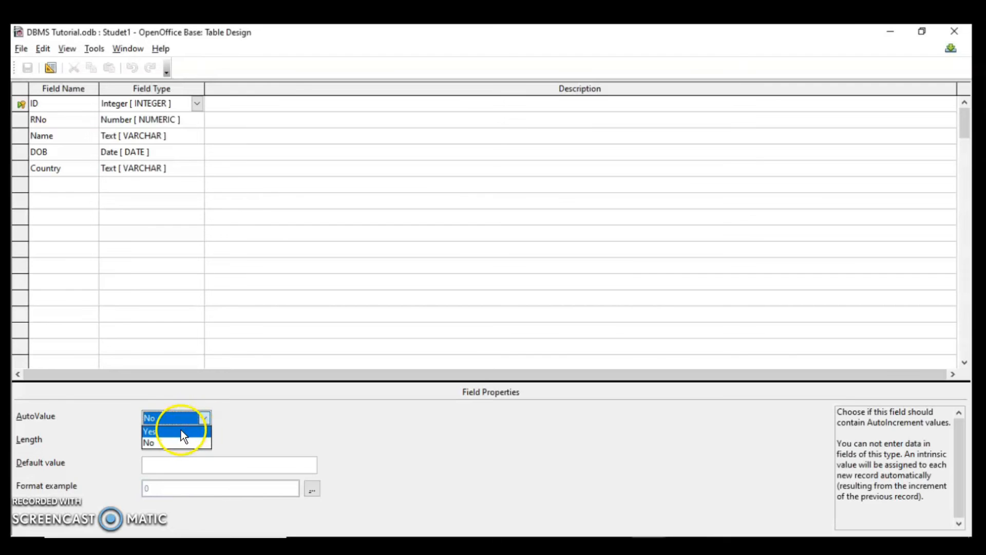
pyautogui.click(151, 431)
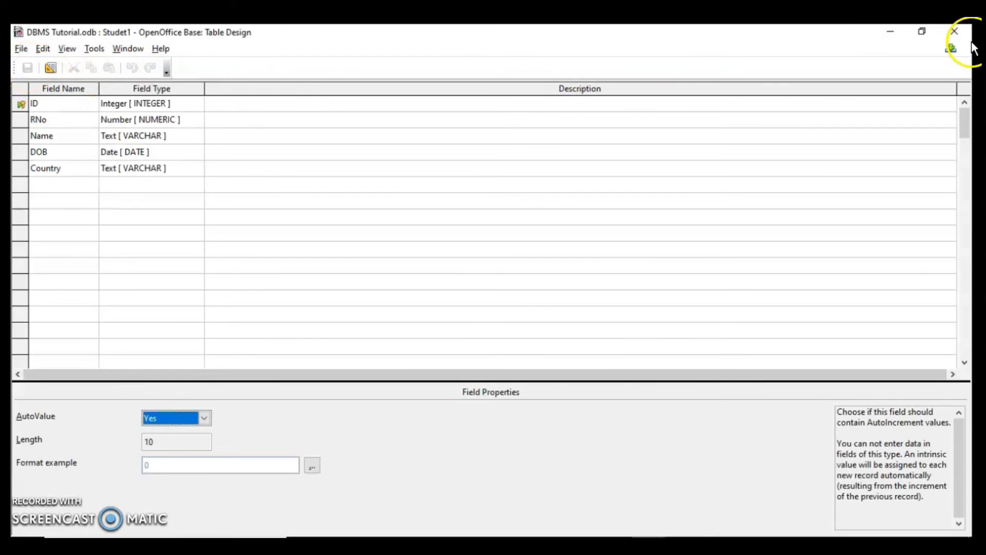
# Close the design view and start a record in Studet1's data view with RNo 11
pyautogui.click(955, 32)
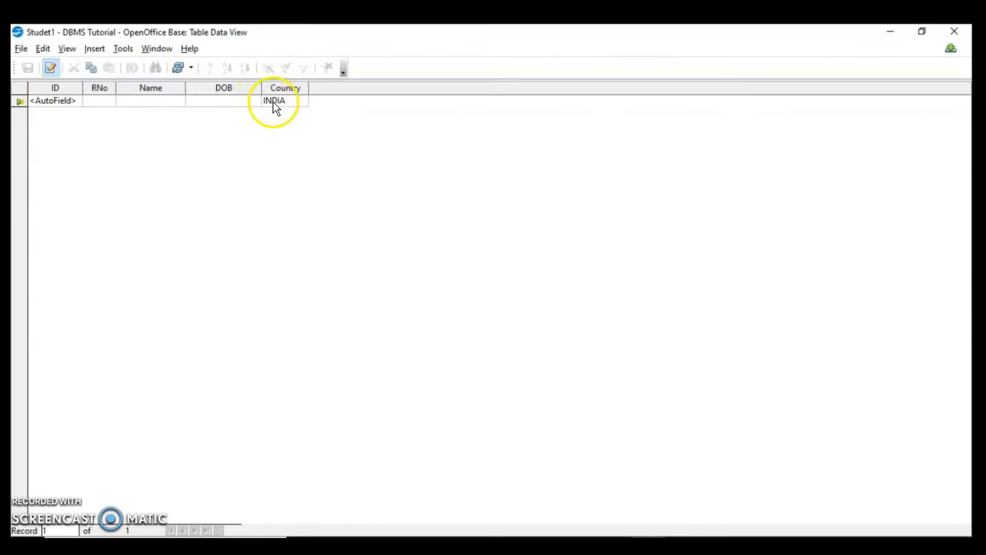
pyautogui.moveTo(291, 108)
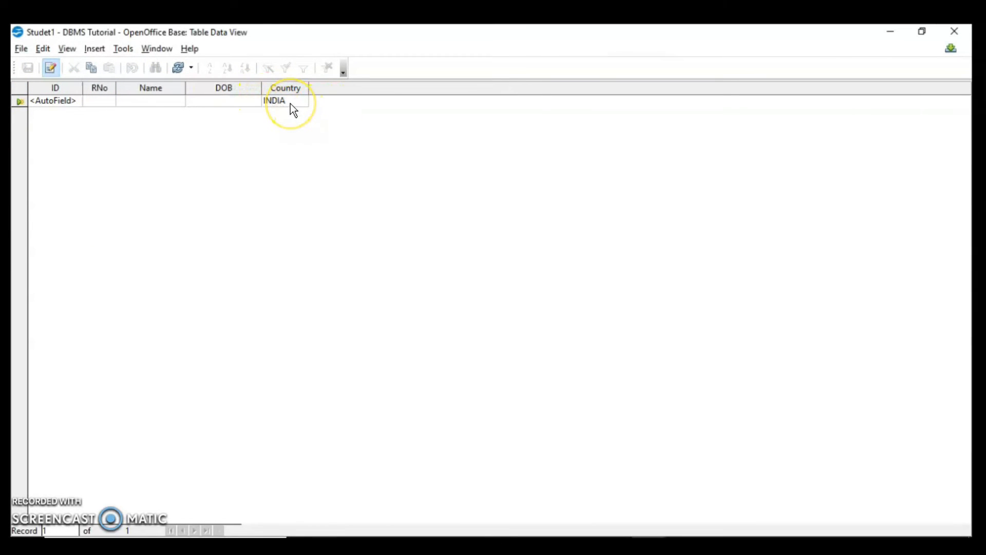
pyautogui.moveTo(80, 100)
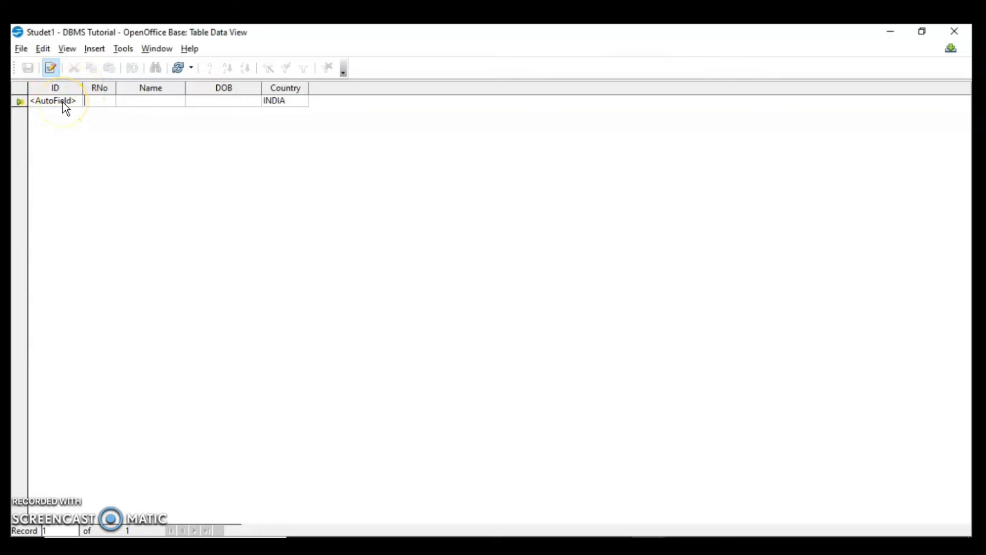
pyautogui.write('11')
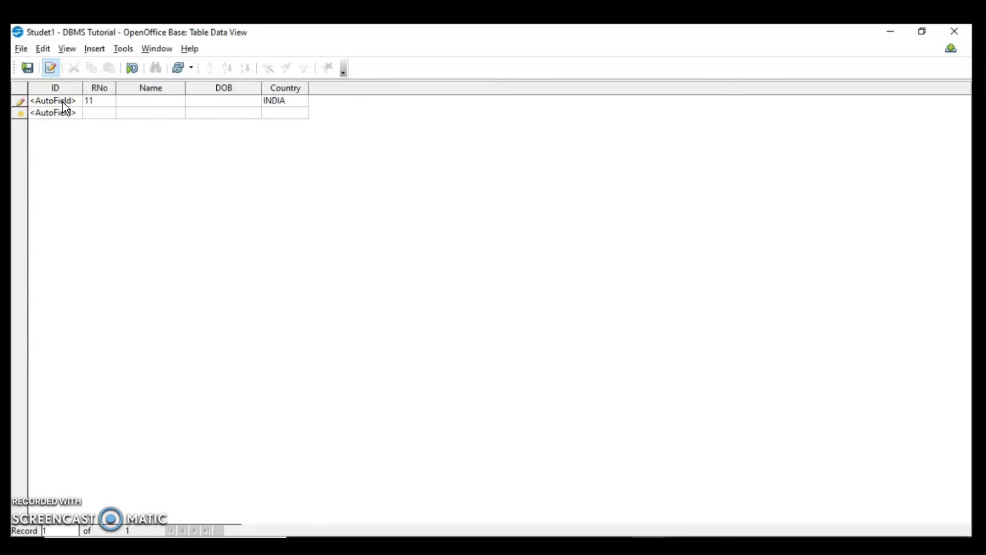
pyautogui.click(285, 101)
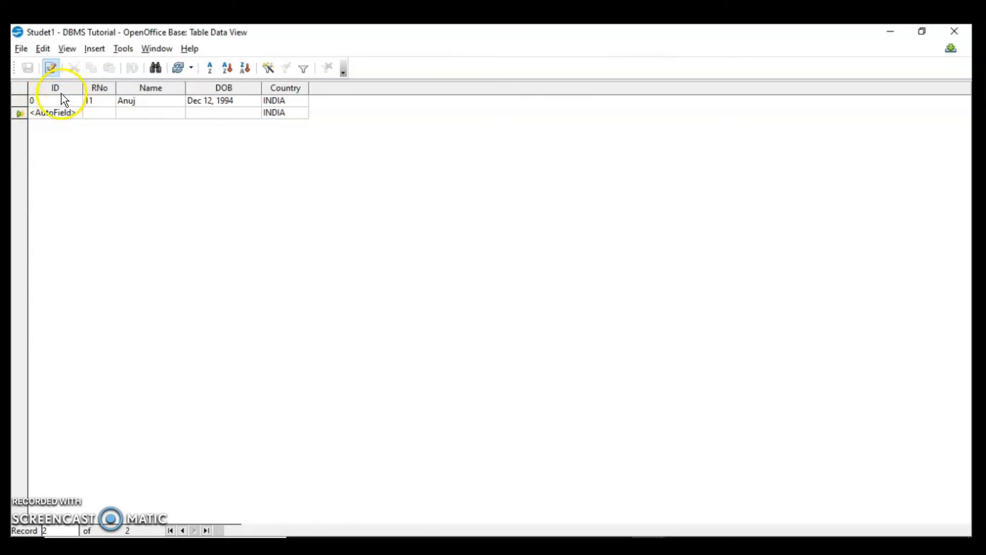
pyautogui.moveTo(44, 102)
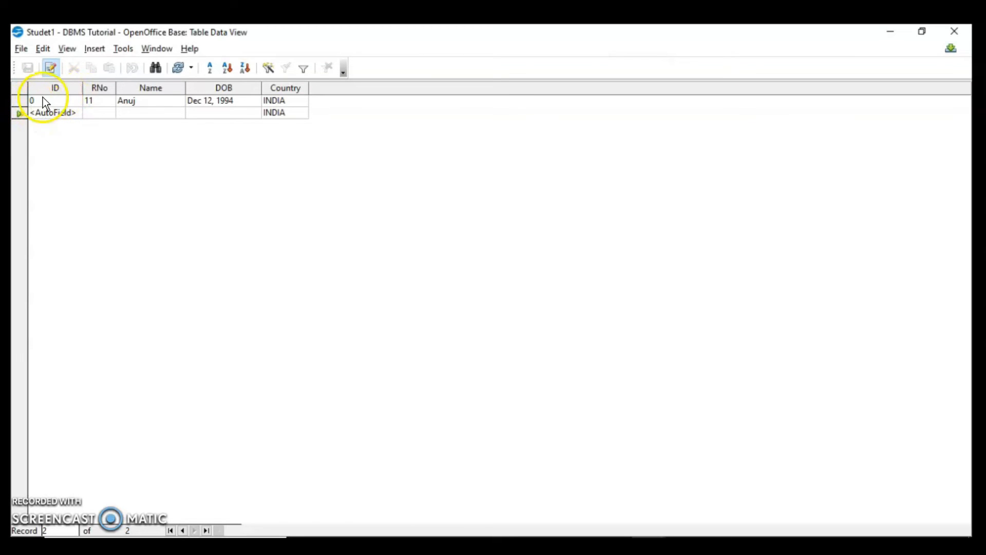
pyautogui.moveTo(47, 122)
pyautogui.write('Anupam')
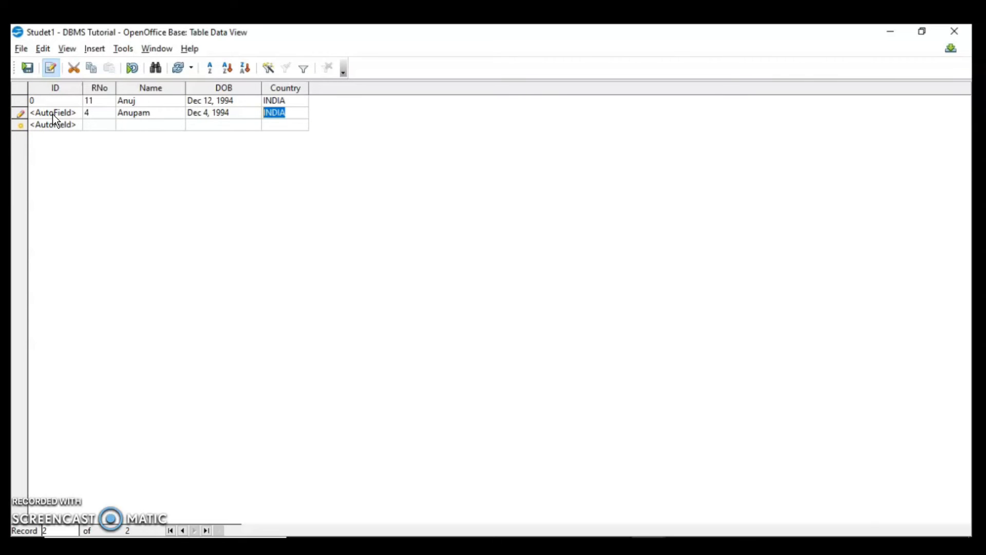
# Enter country U, dismiss the value-too-long error, and rename Animesh to Deep
pyautogui.write('USA')
pyautogui.click(150, 124)
pyautogui.write('Animesh')
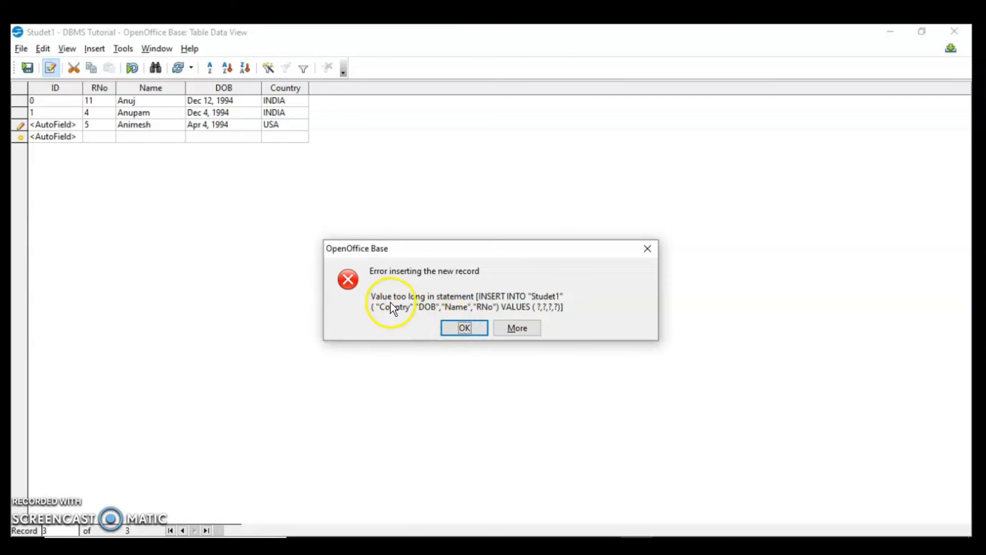
pyautogui.moveTo(538, 305)
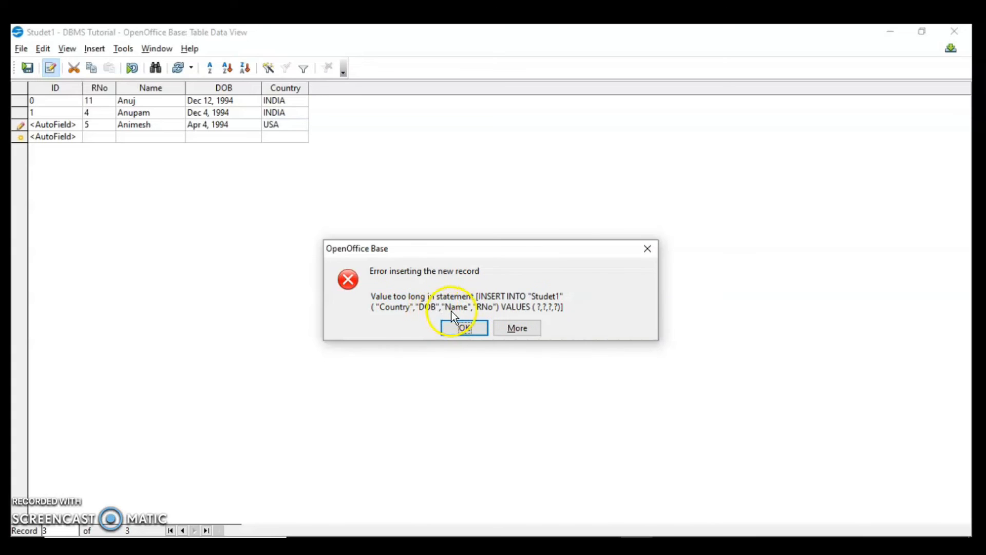
pyautogui.click(463, 328)
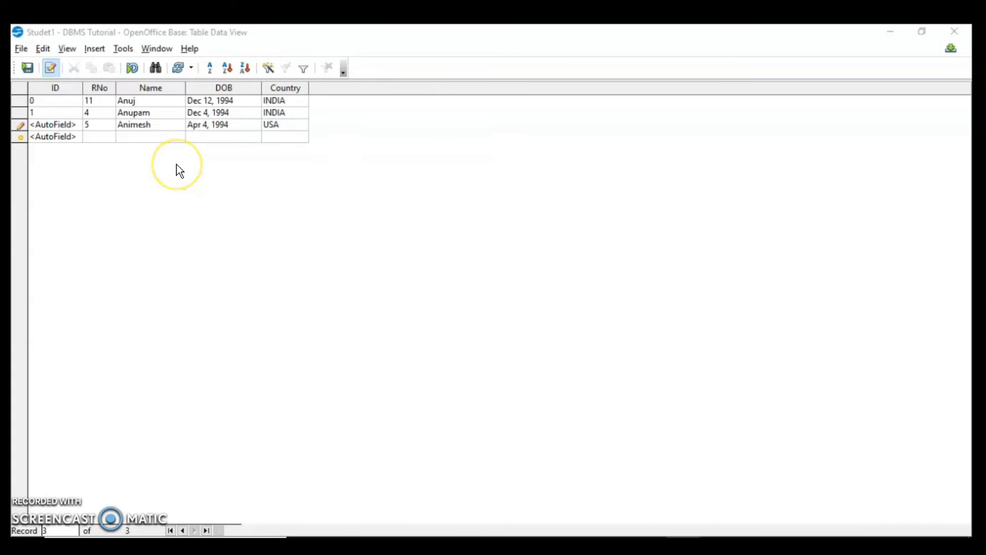
pyautogui.moveTo(155, 129)
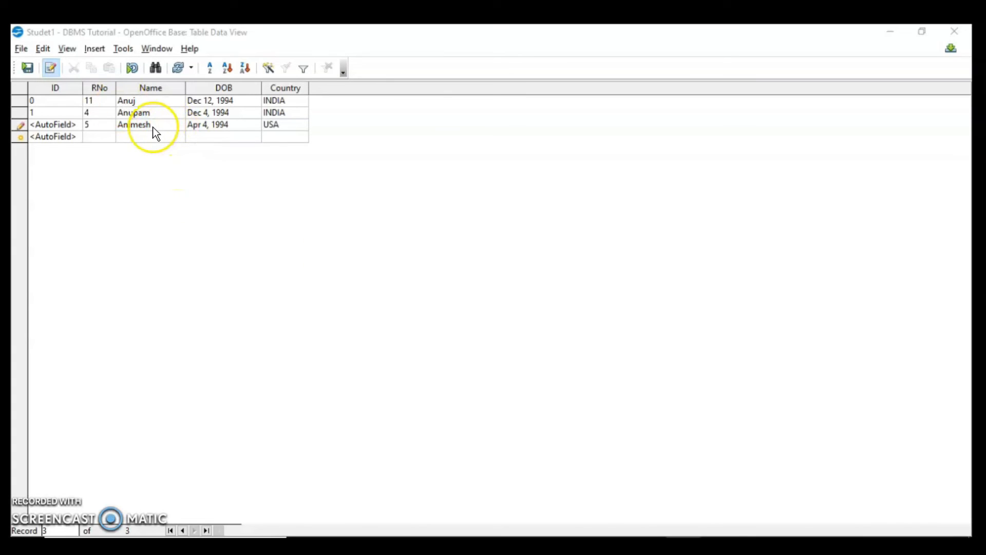
pyautogui.doubleClick(134, 124)
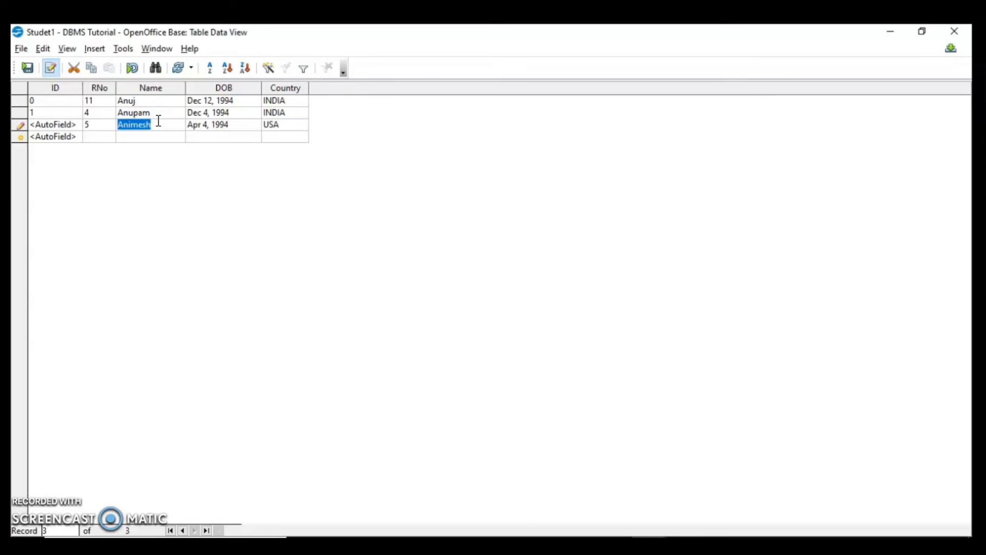
pyautogui.write('D')
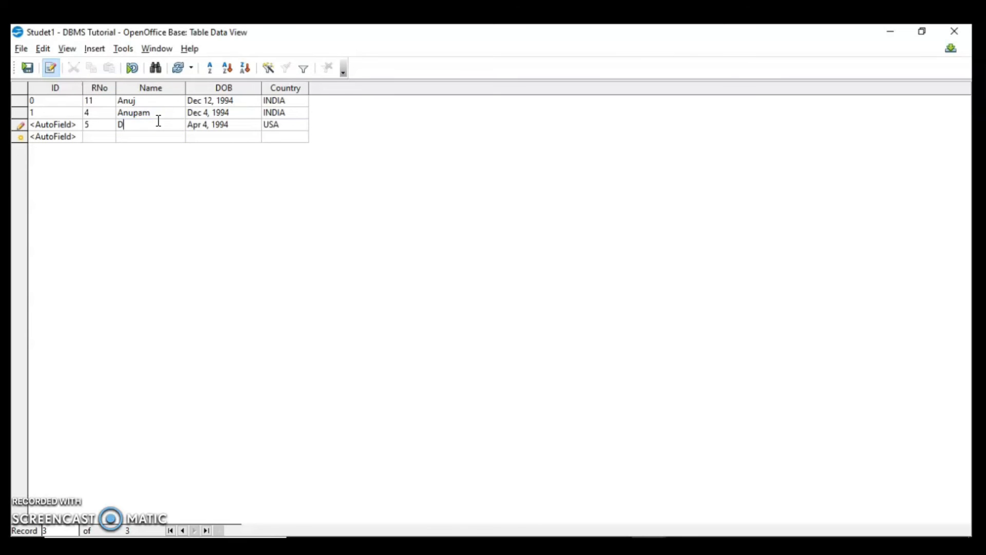
pyautogui.write('eep')
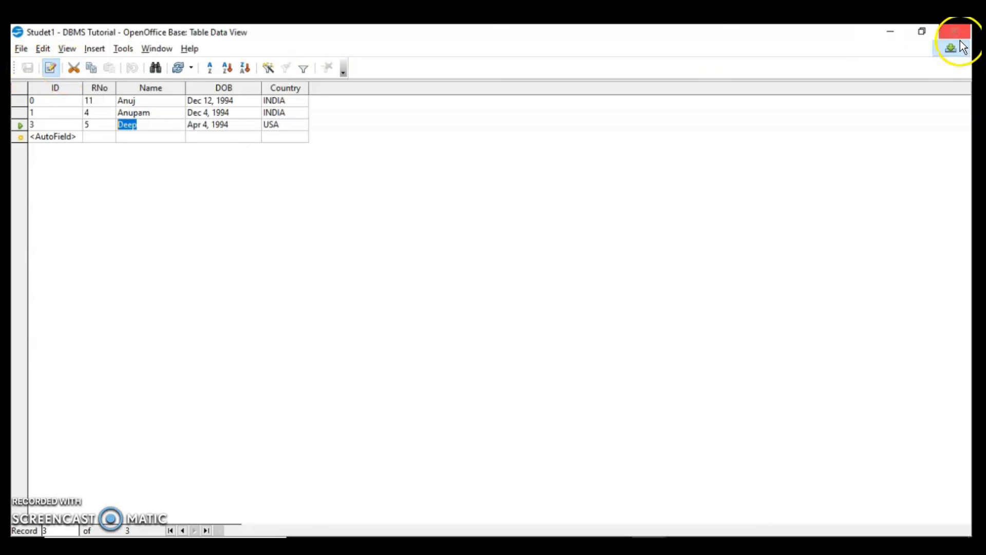
pyautogui.moveTo(132, 124)
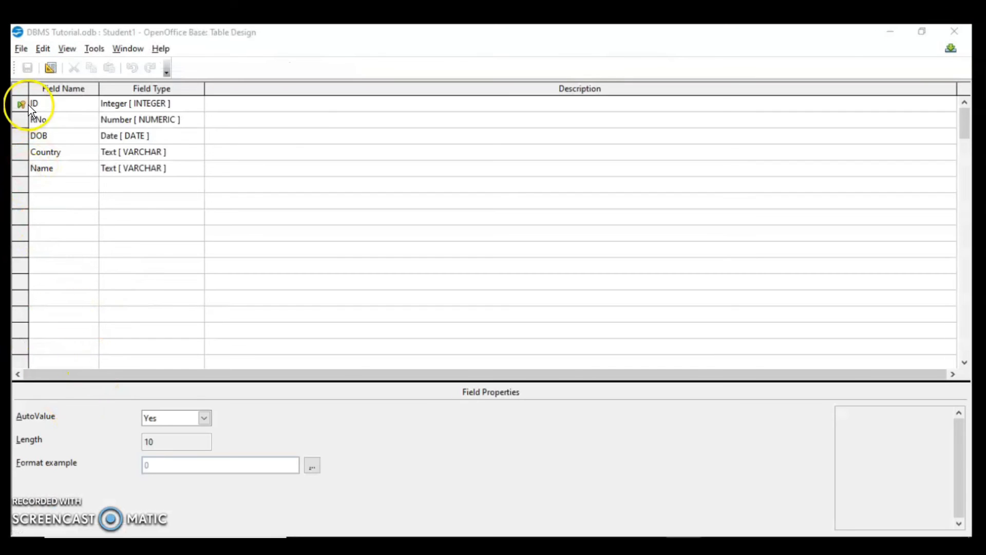
pyautogui.moveTo(195, 428)
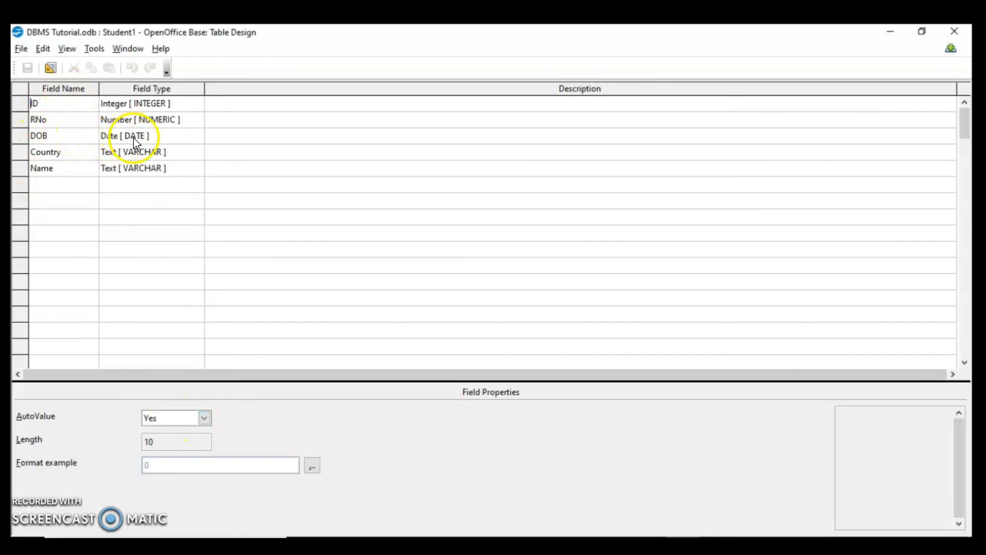
# Review the DOB and Name field properties, typing 6 into the Name field's Length
pyautogui.click(126, 135)
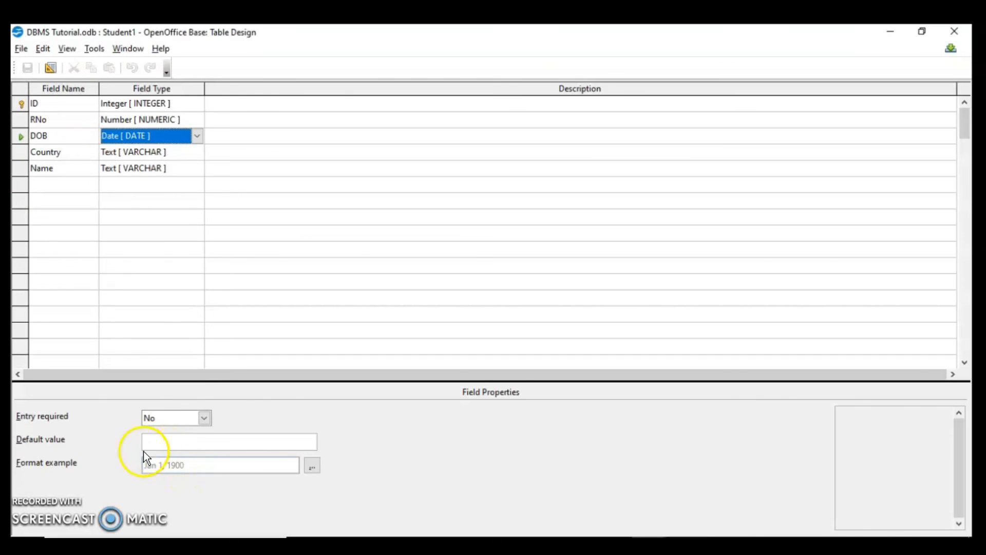
pyautogui.click(132, 151)
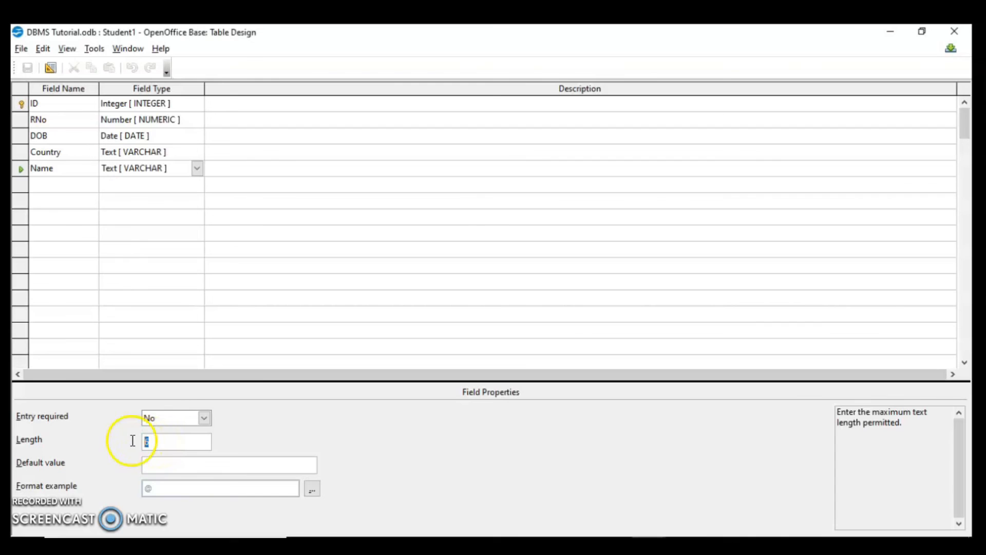
pyautogui.write('6')
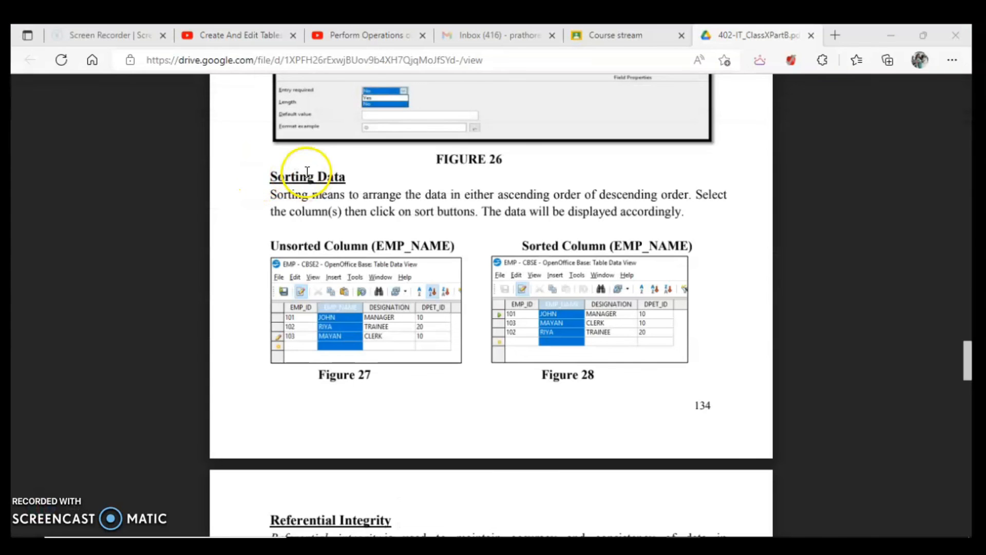
pyautogui.moveTo(462, 201)
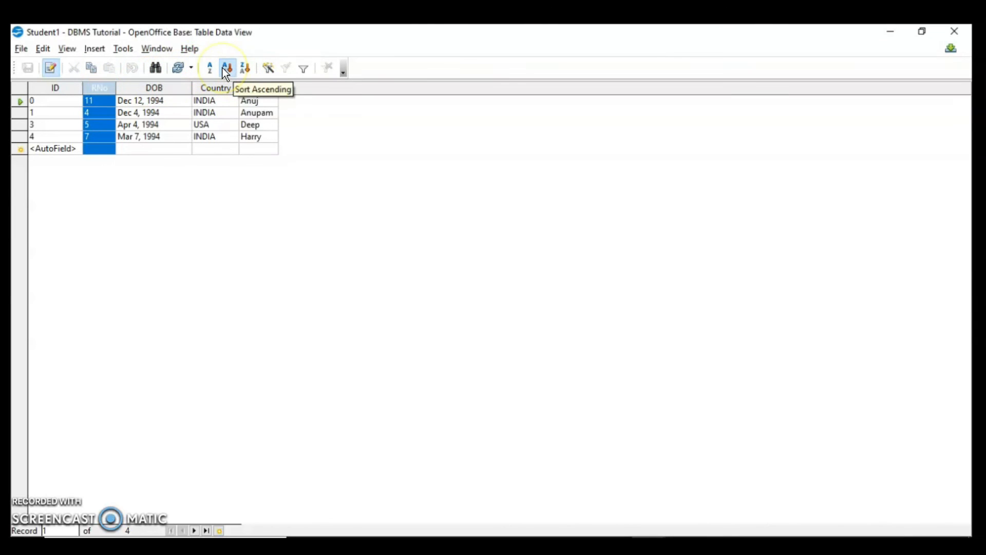
pyautogui.moveTo(245, 68)
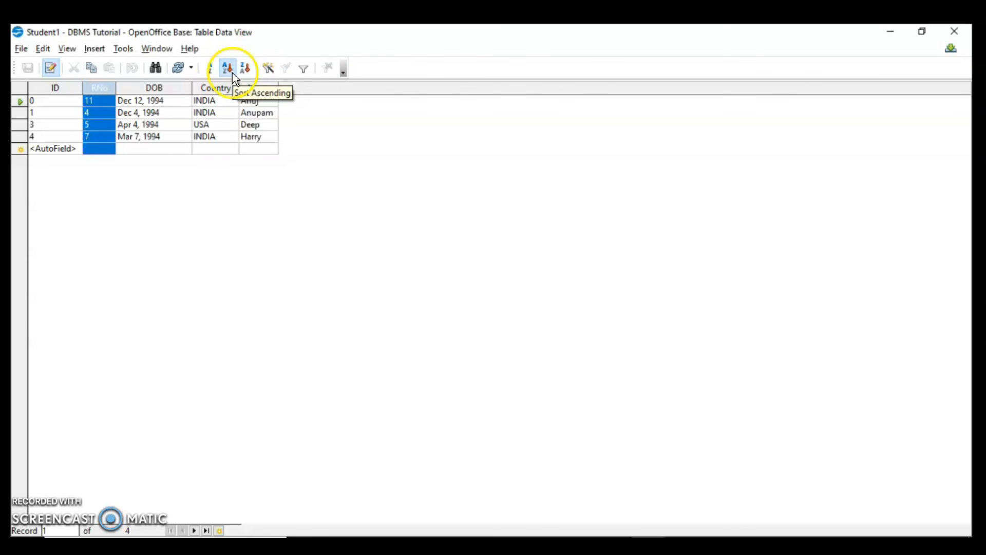
pyautogui.moveTo(209, 67)
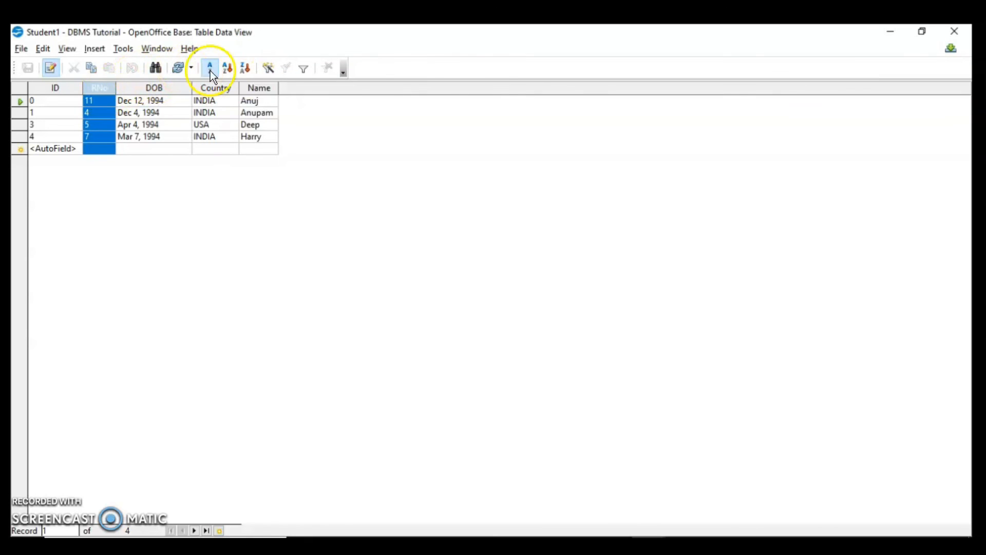
# Sort records by RNo ascending, then descending, then ascending again
pyautogui.click(226, 67)
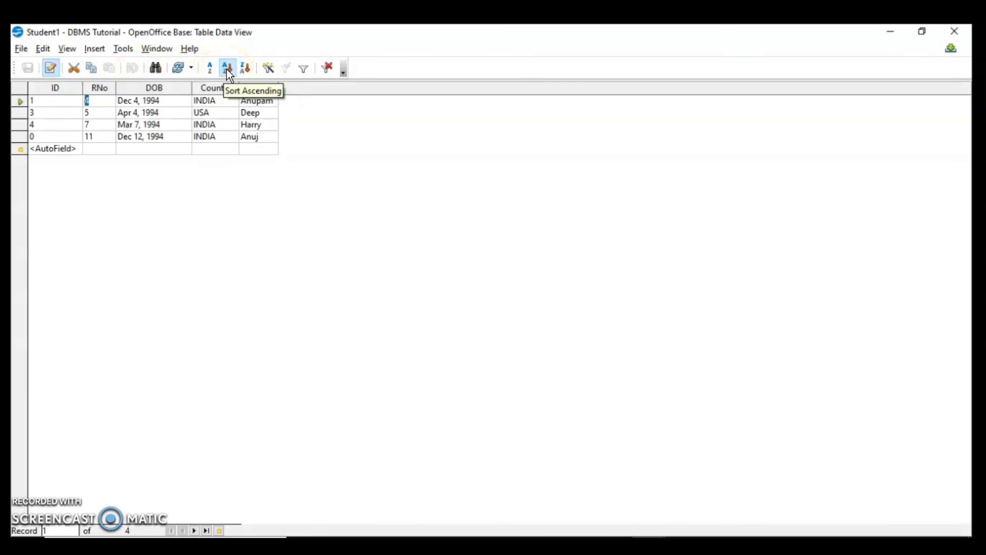
pyautogui.moveTo(257, 101)
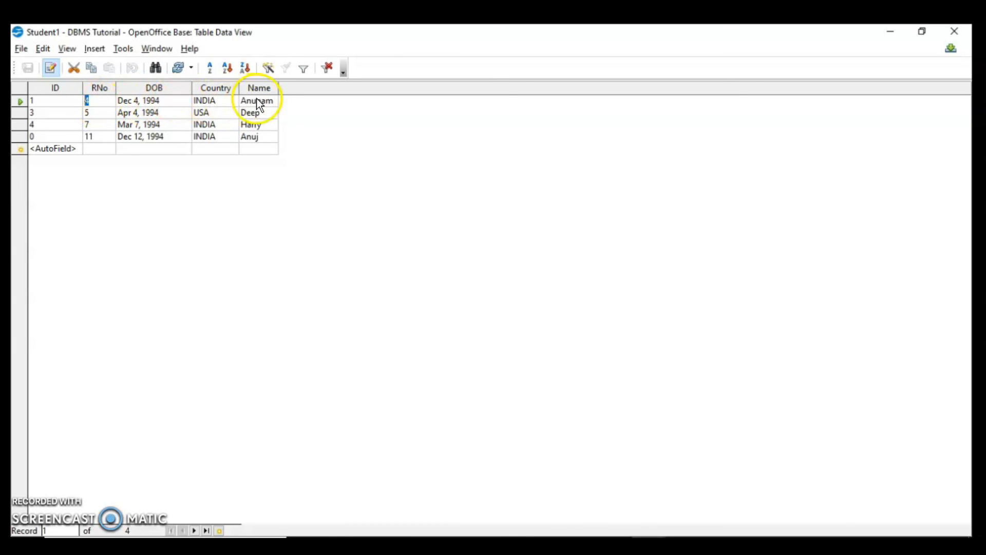
pyautogui.moveTo(98, 146)
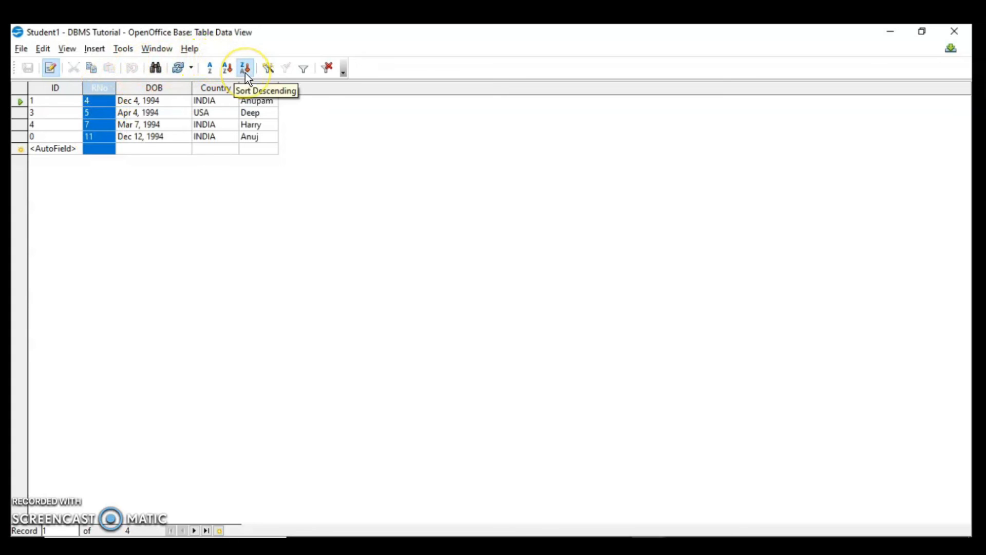
pyautogui.click(244, 68)
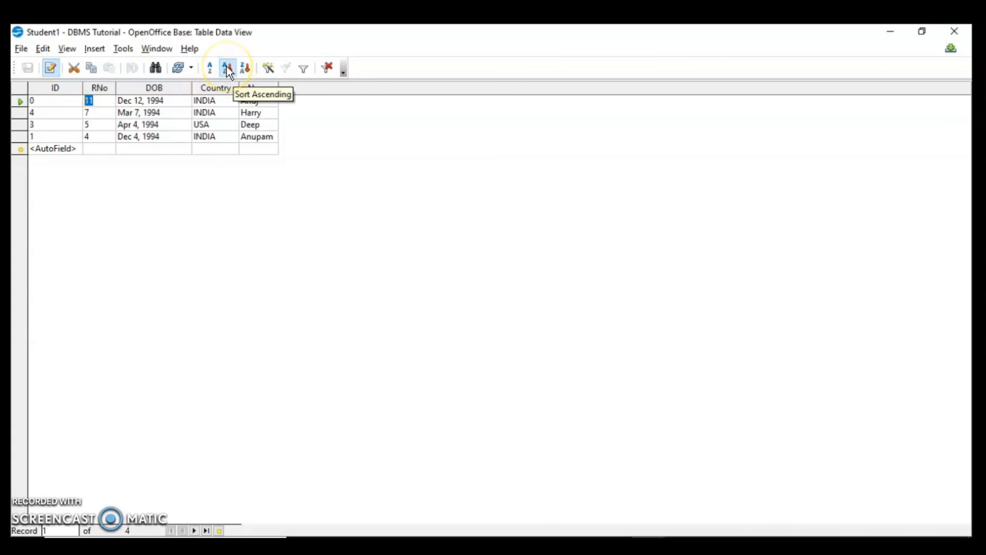
pyautogui.click(227, 67)
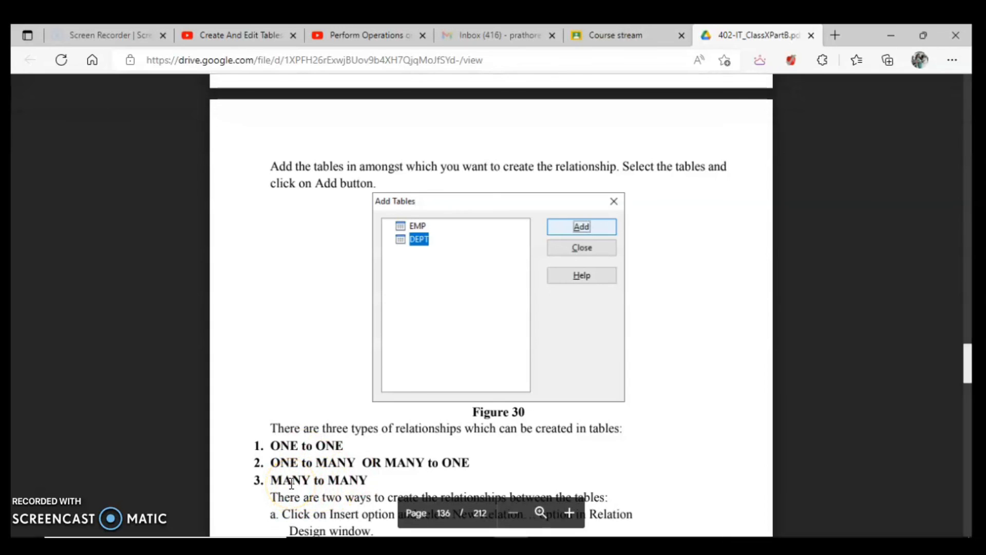
pyautogui.moveTo(300, 465)
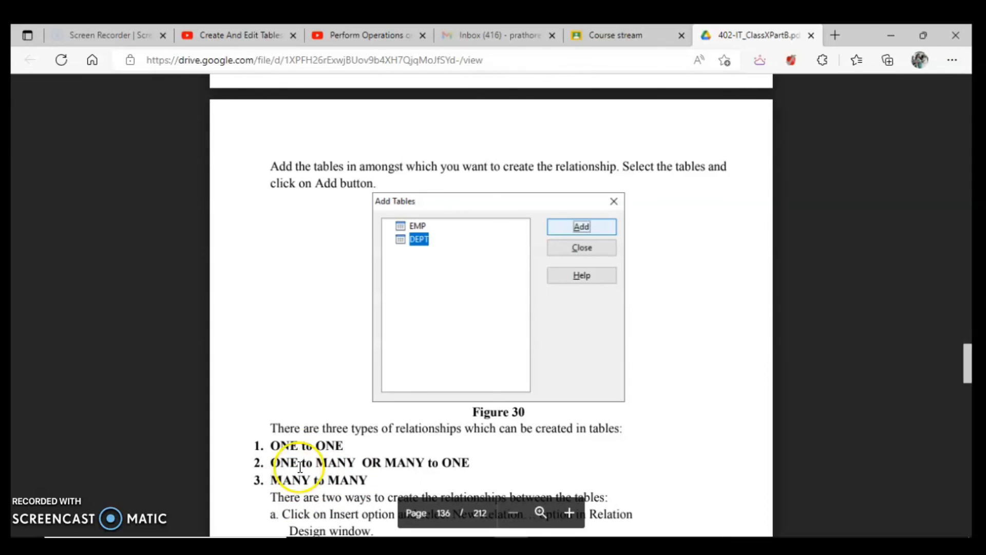